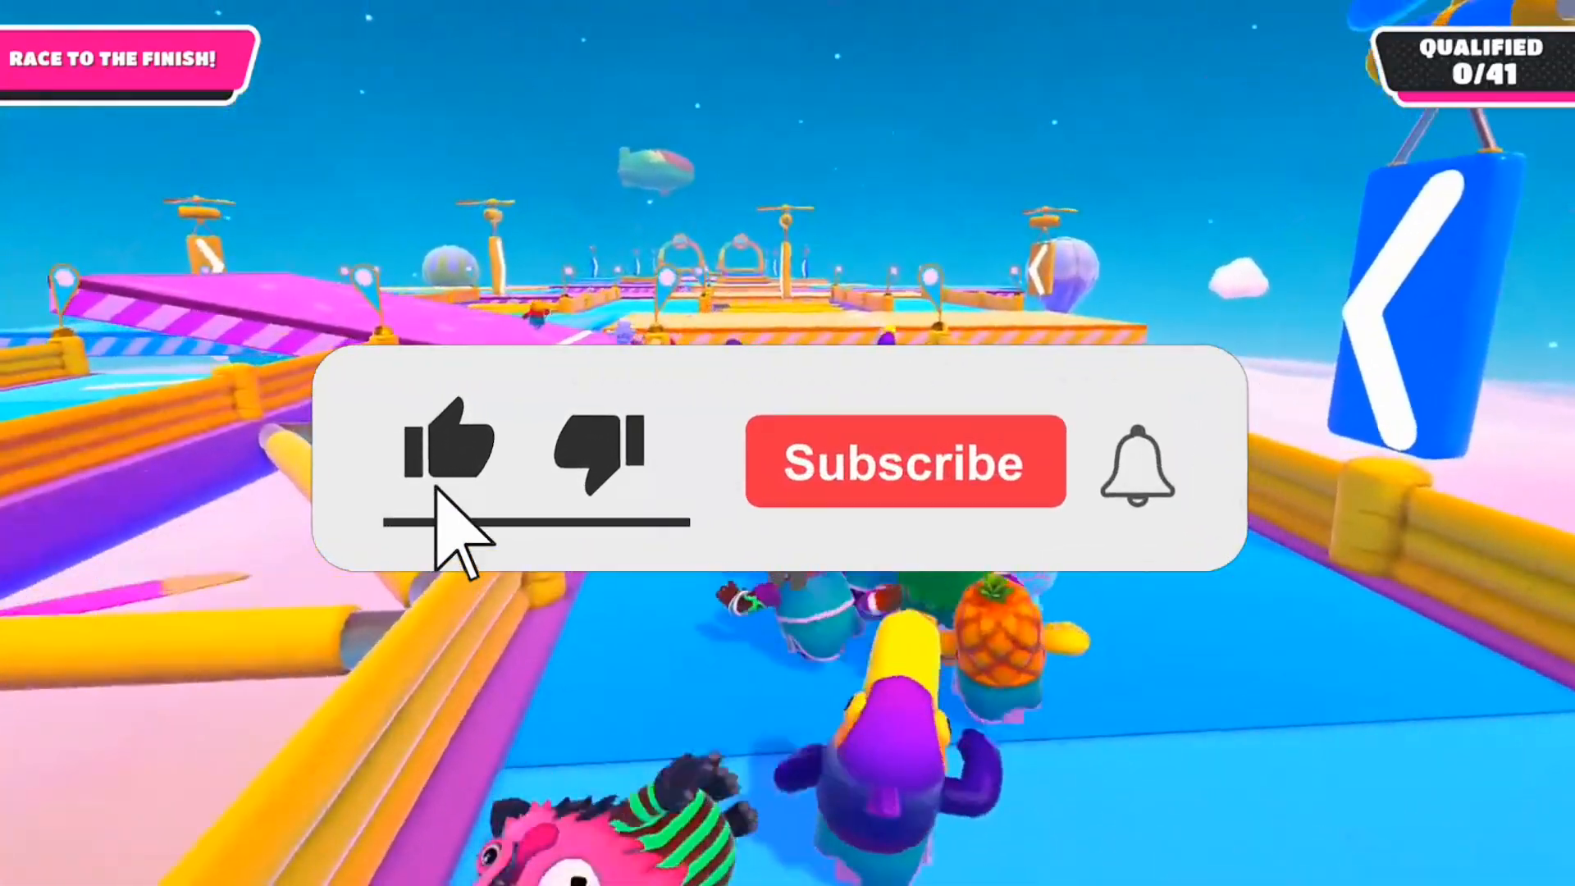
- Bring up the Google Docs note listing the menulibre install, menulibre launch and --disable-framerate-limit commands
{"action": "left_click", "coordinate": [902, 463]}
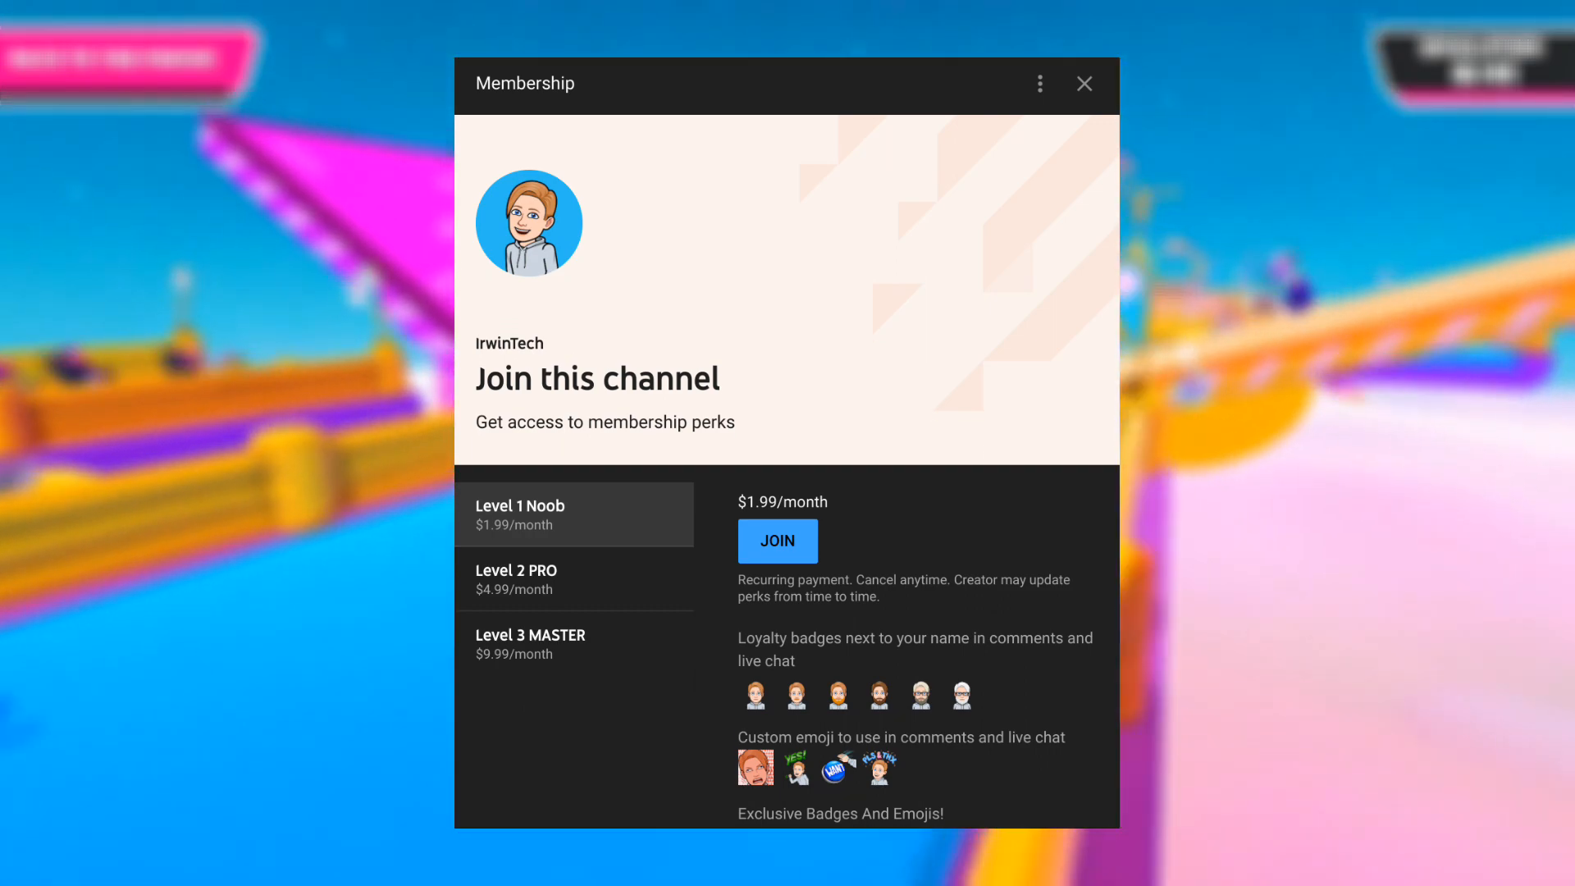
{"action": "left_click", "coordinate": [1084, 83]}
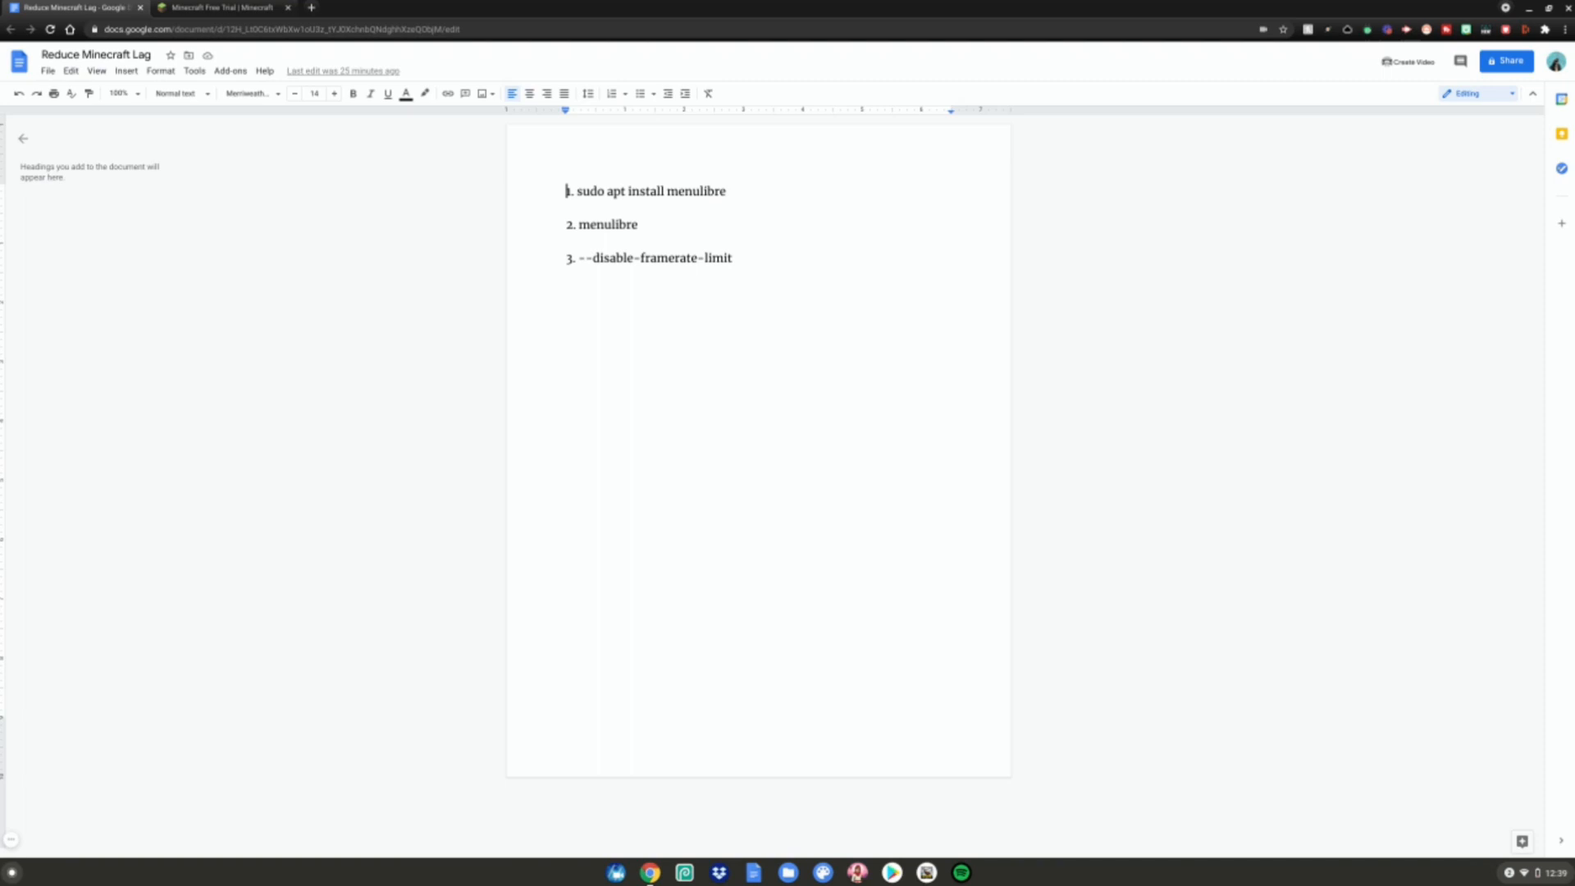
- Go to the Minecraft: Java Edition free trial page on minecraft.net
{"action": "left_click", "coordinate": [222, 6]}
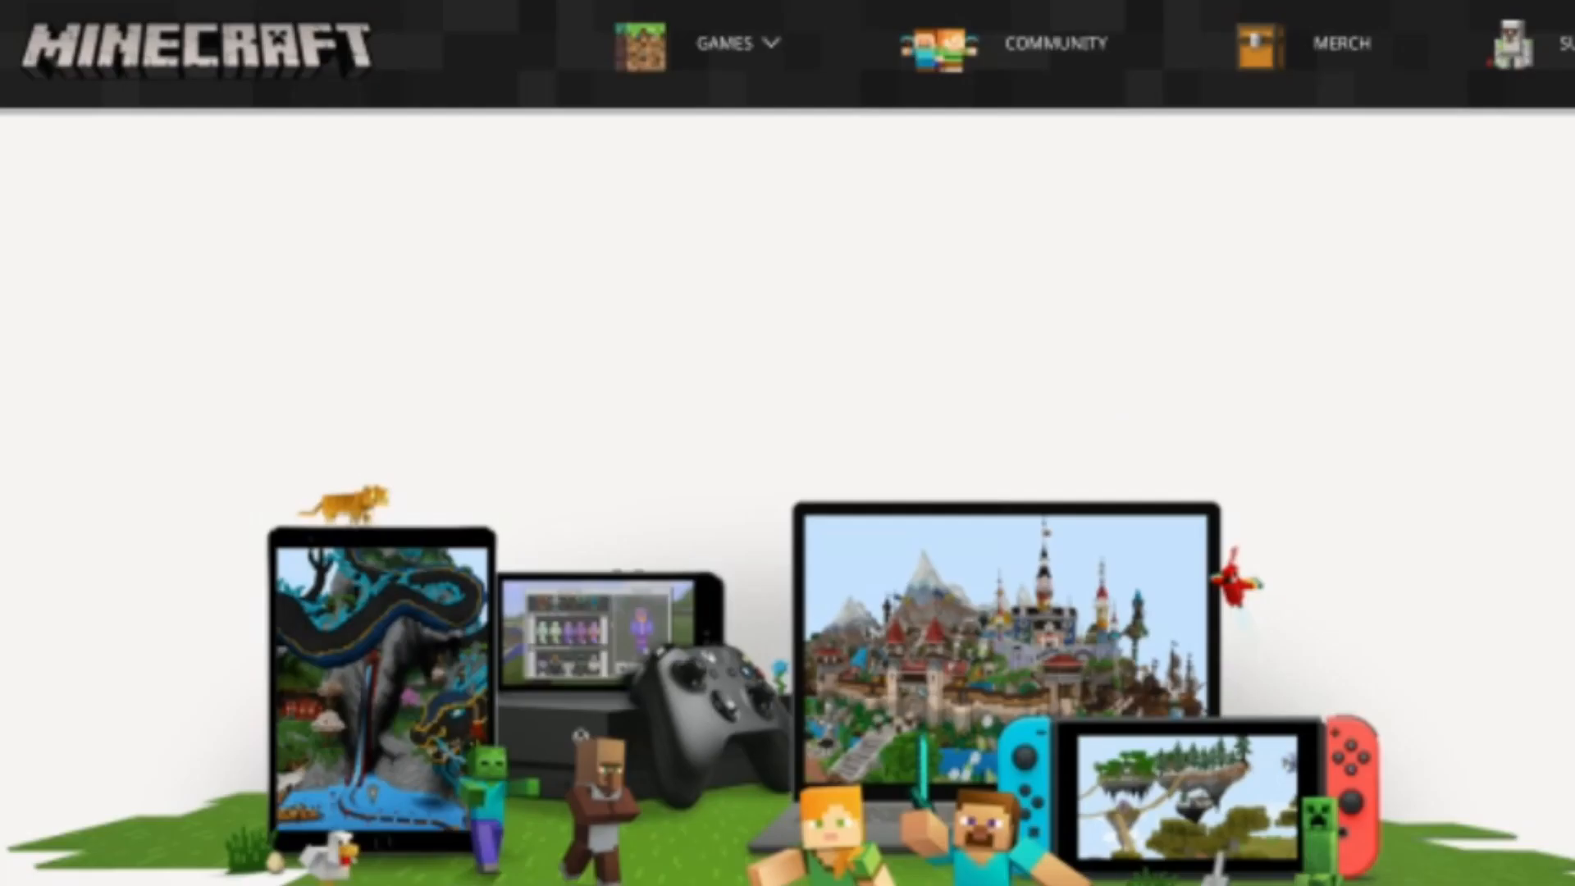
{"action": "left_click", "coordinate": [735, 43]}
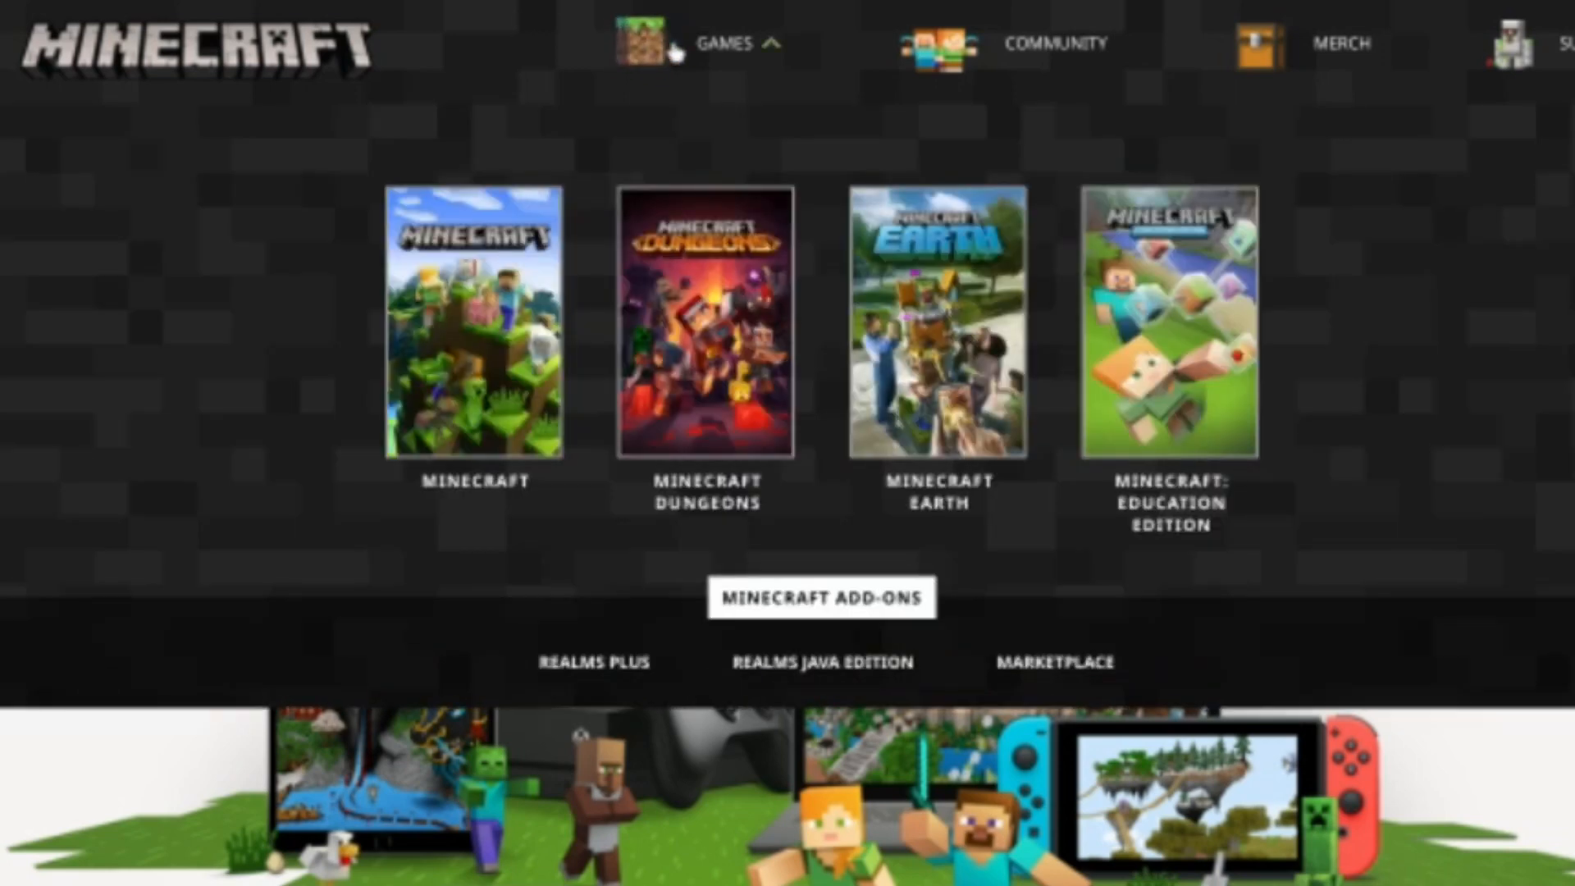
{"action": "left_click", "coordinate": [723, 43]}
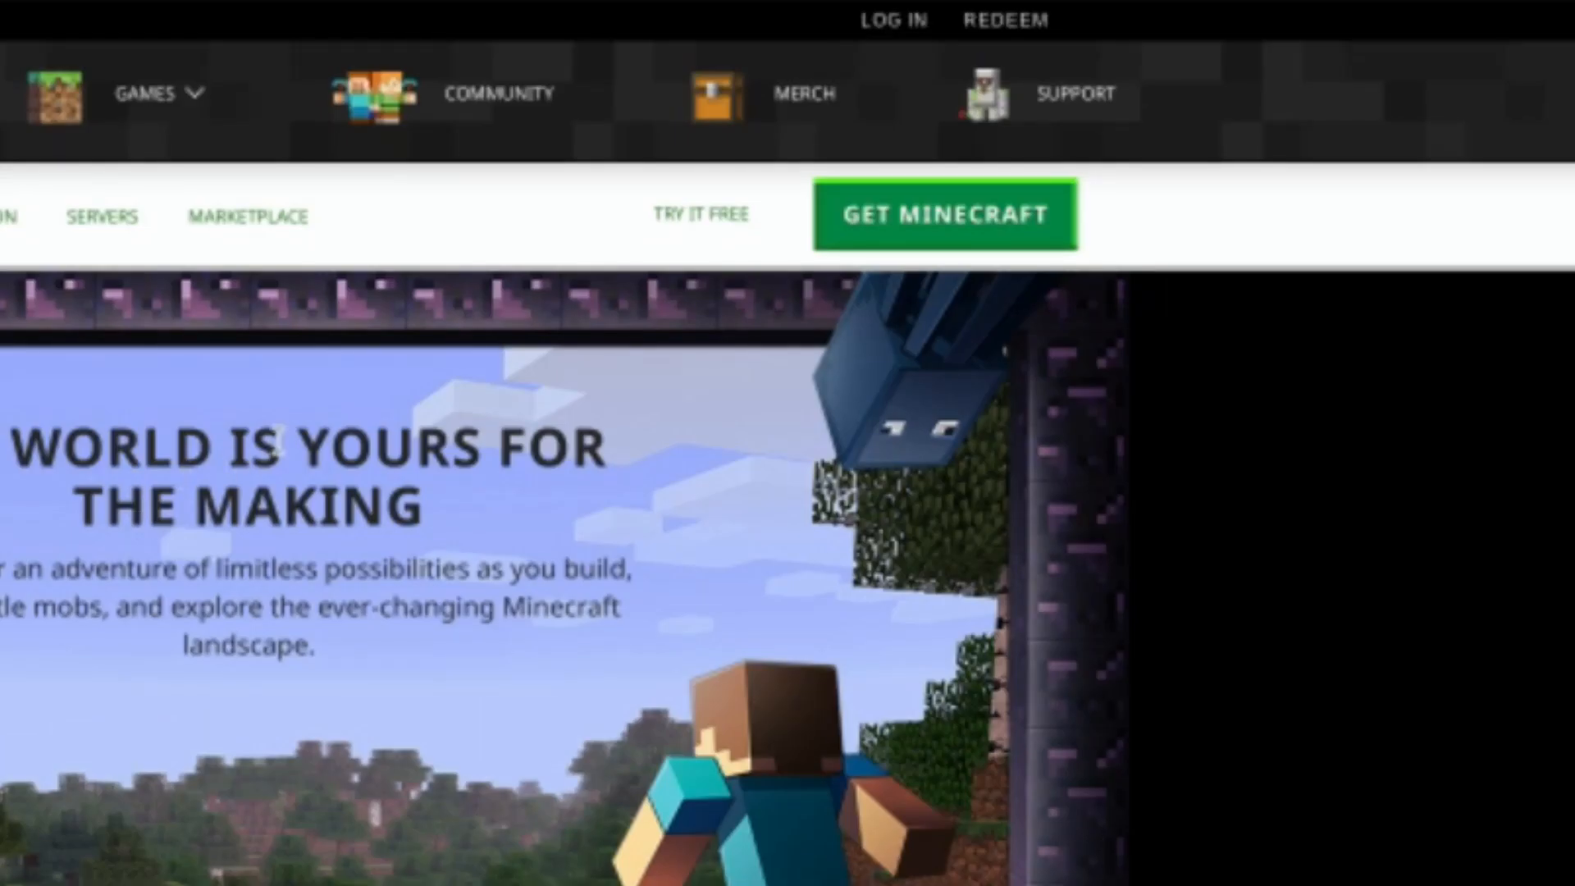
{"action": "left_click", "coordinate": [699, 215]}
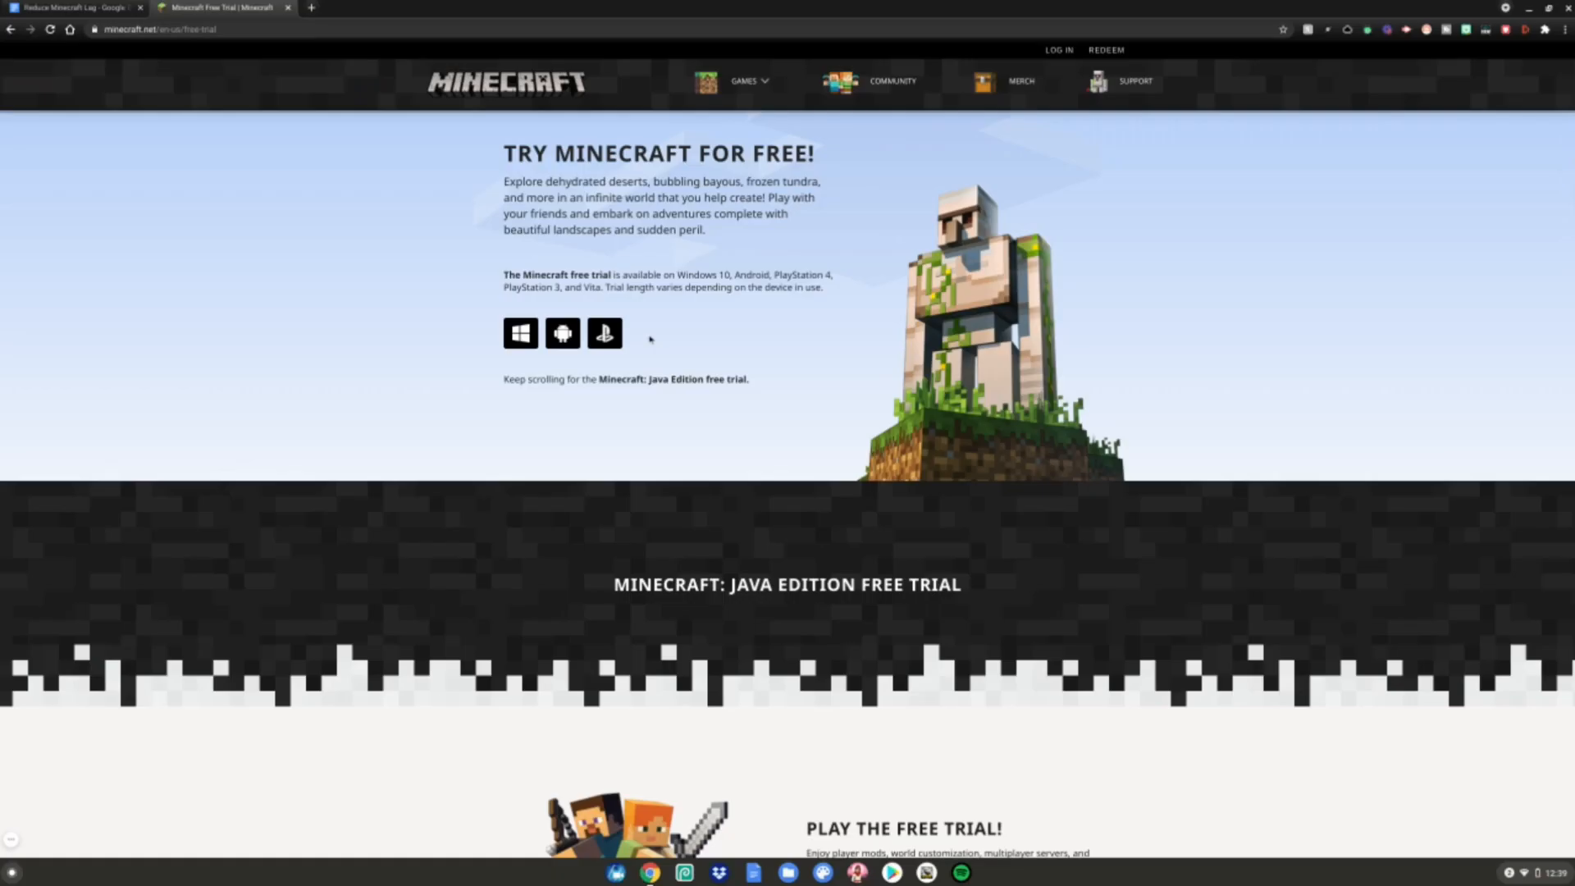
{"action": "scroll", "scroll_direction": "down", "scroll_amount": 3}
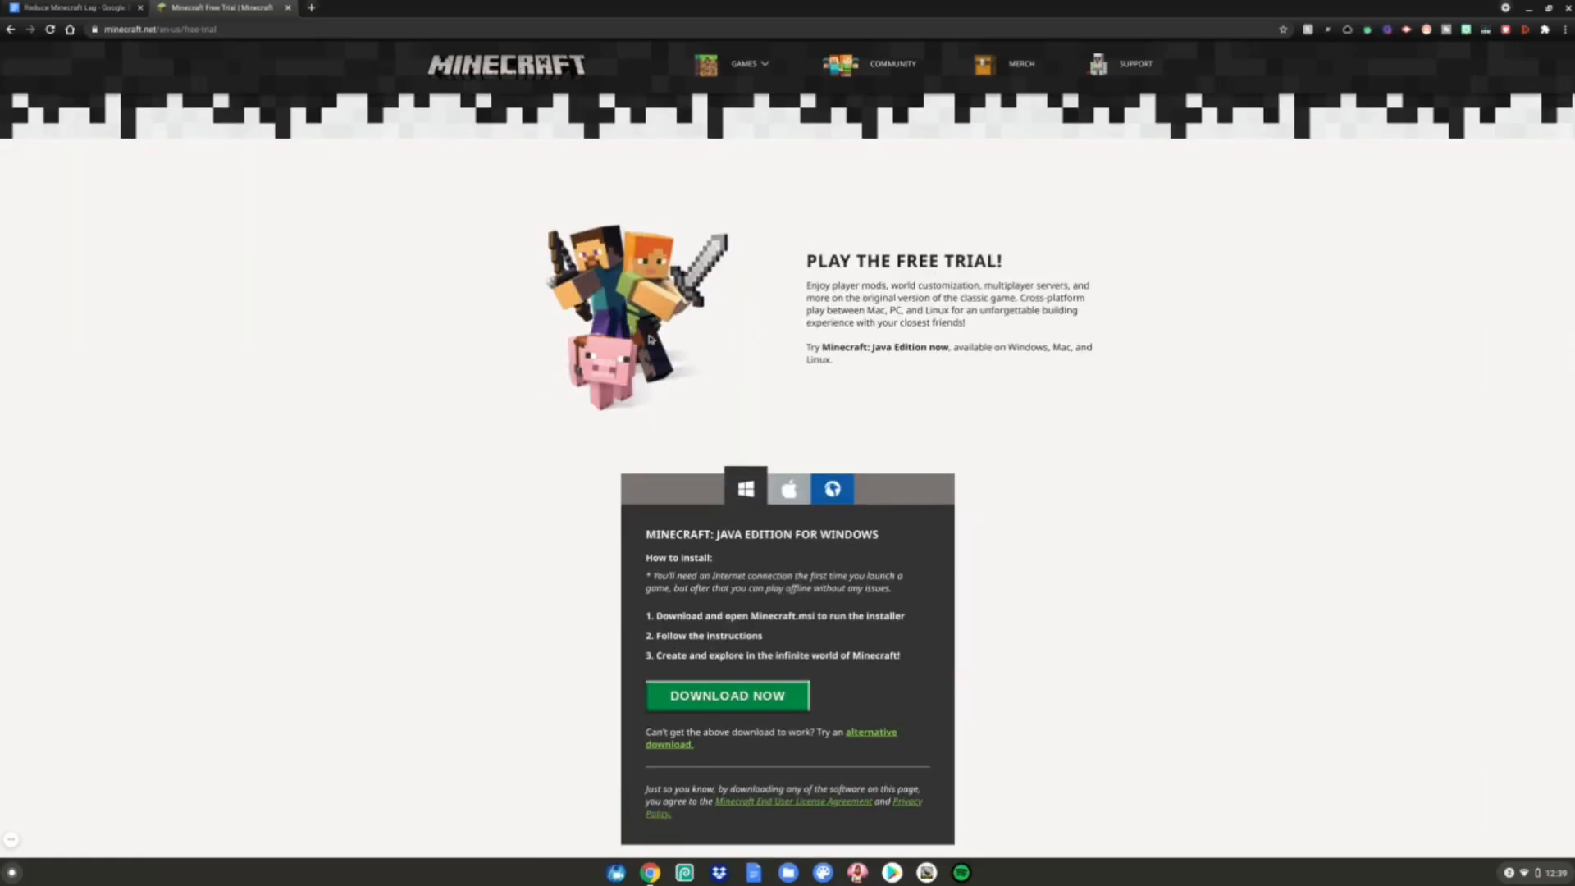
{"action": "scroll", "scroll_direction": "down", "scroll_amount": 3}
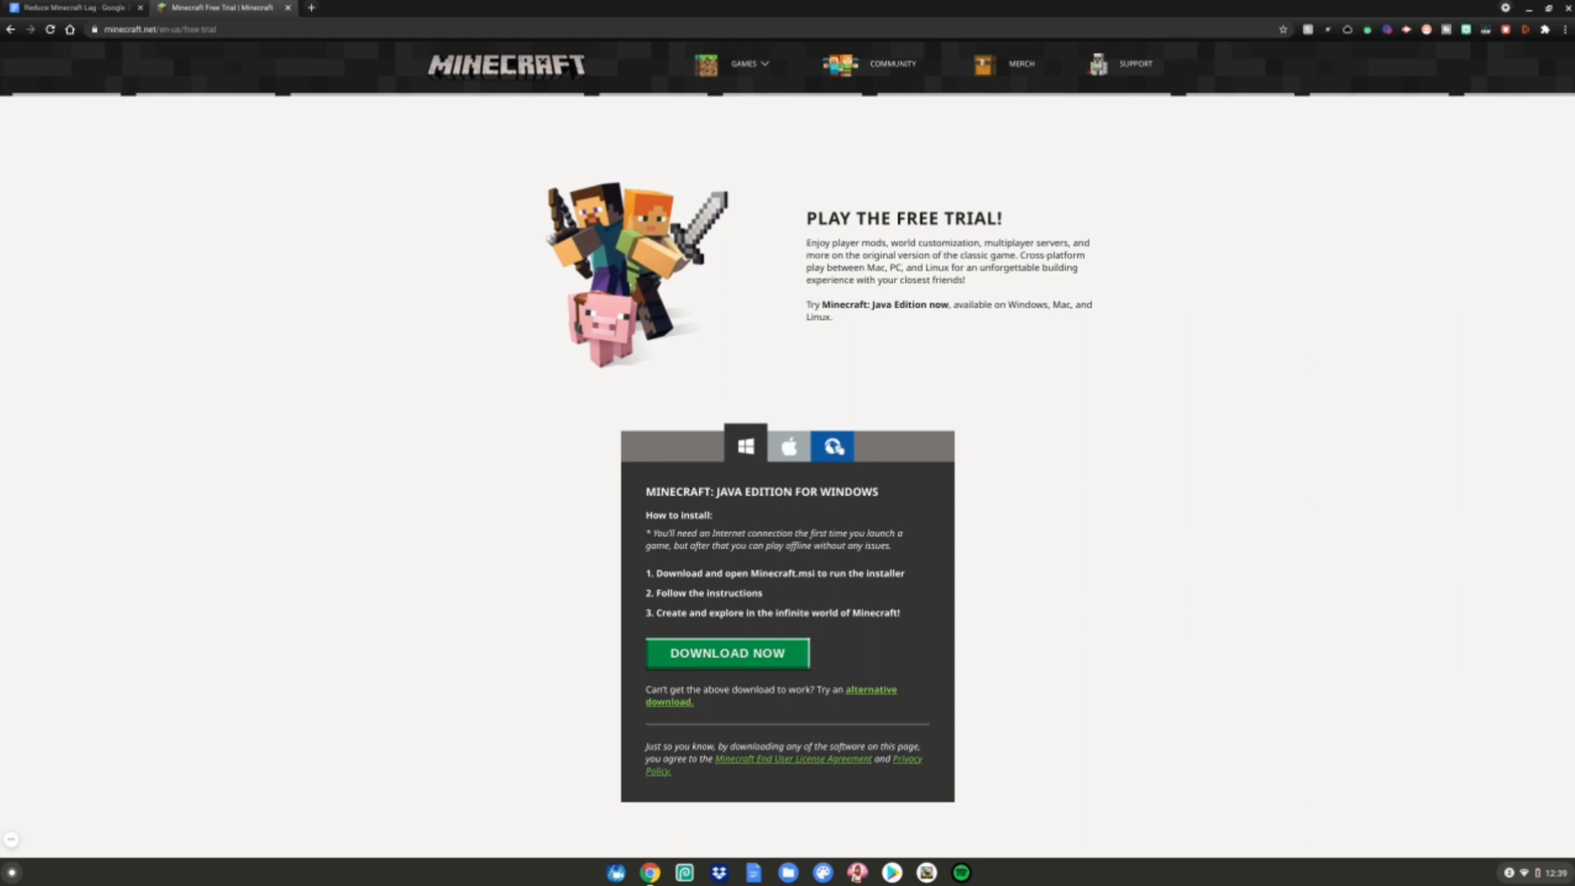
- Download the Linux Debian and Debian-based package of Java Edition
{"action": "left_click", "coordinate": [833, 446]}
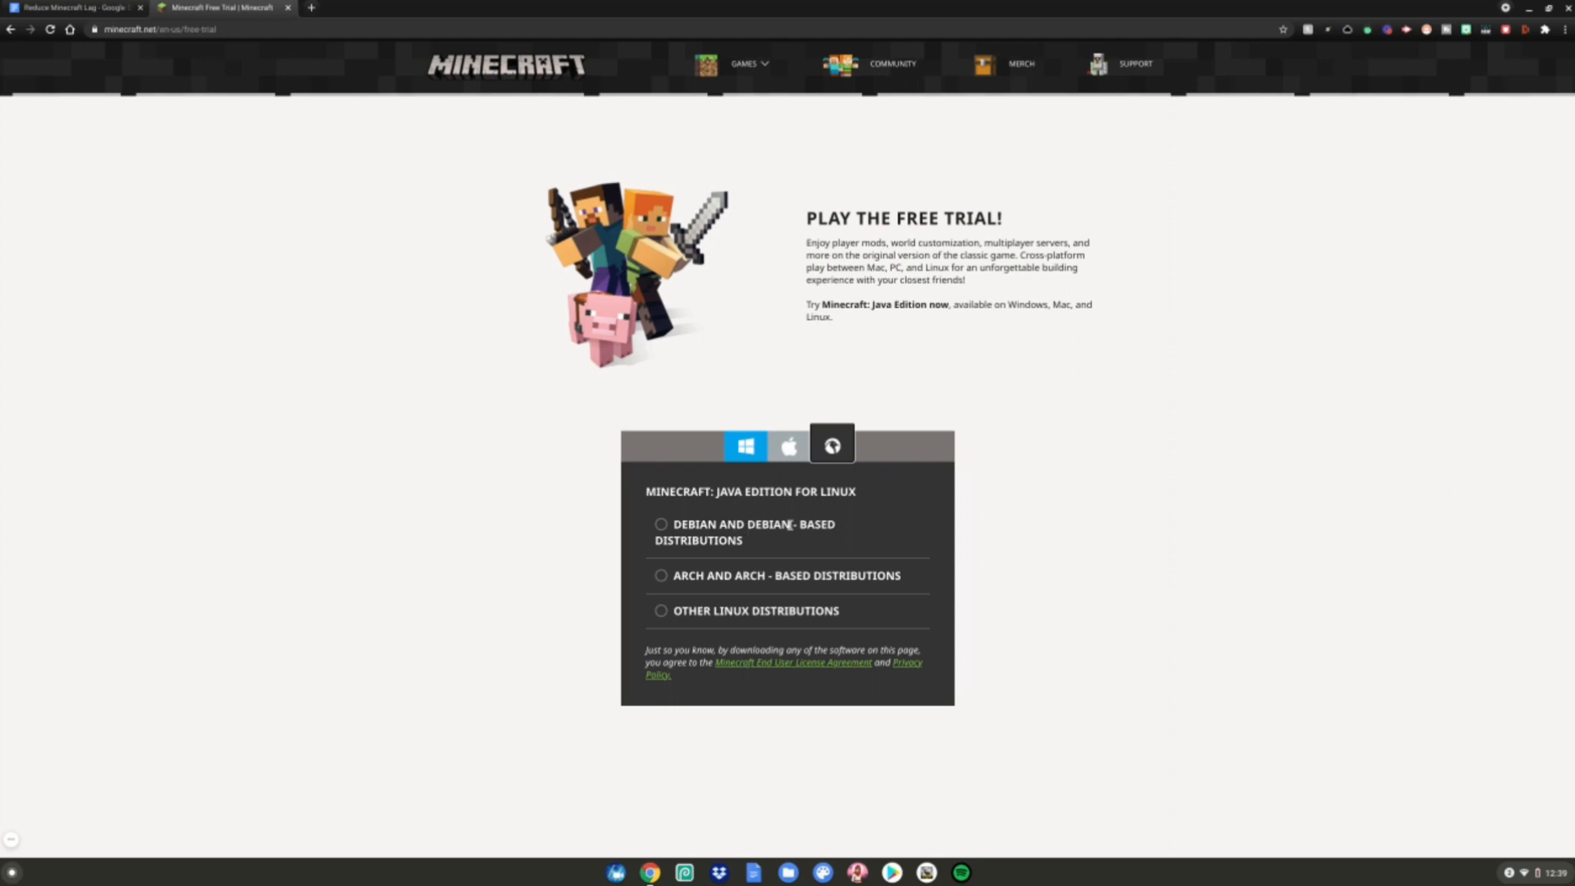
{"action": "left_click", "coordinate": [661, 524]}
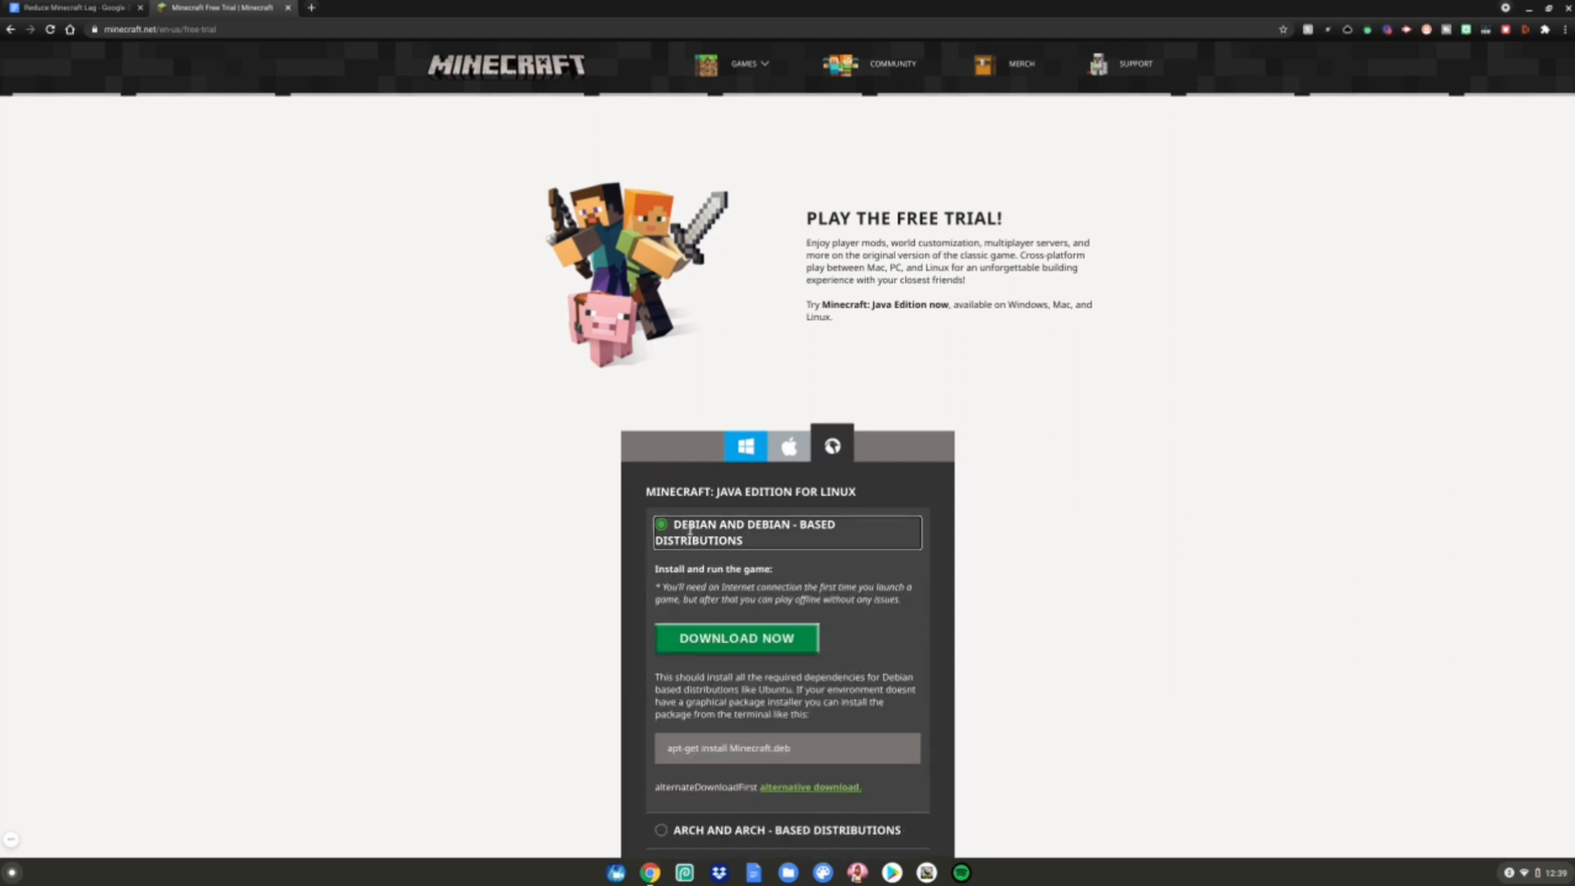
{"action": "left_click", "coordinate": [736, 638]}
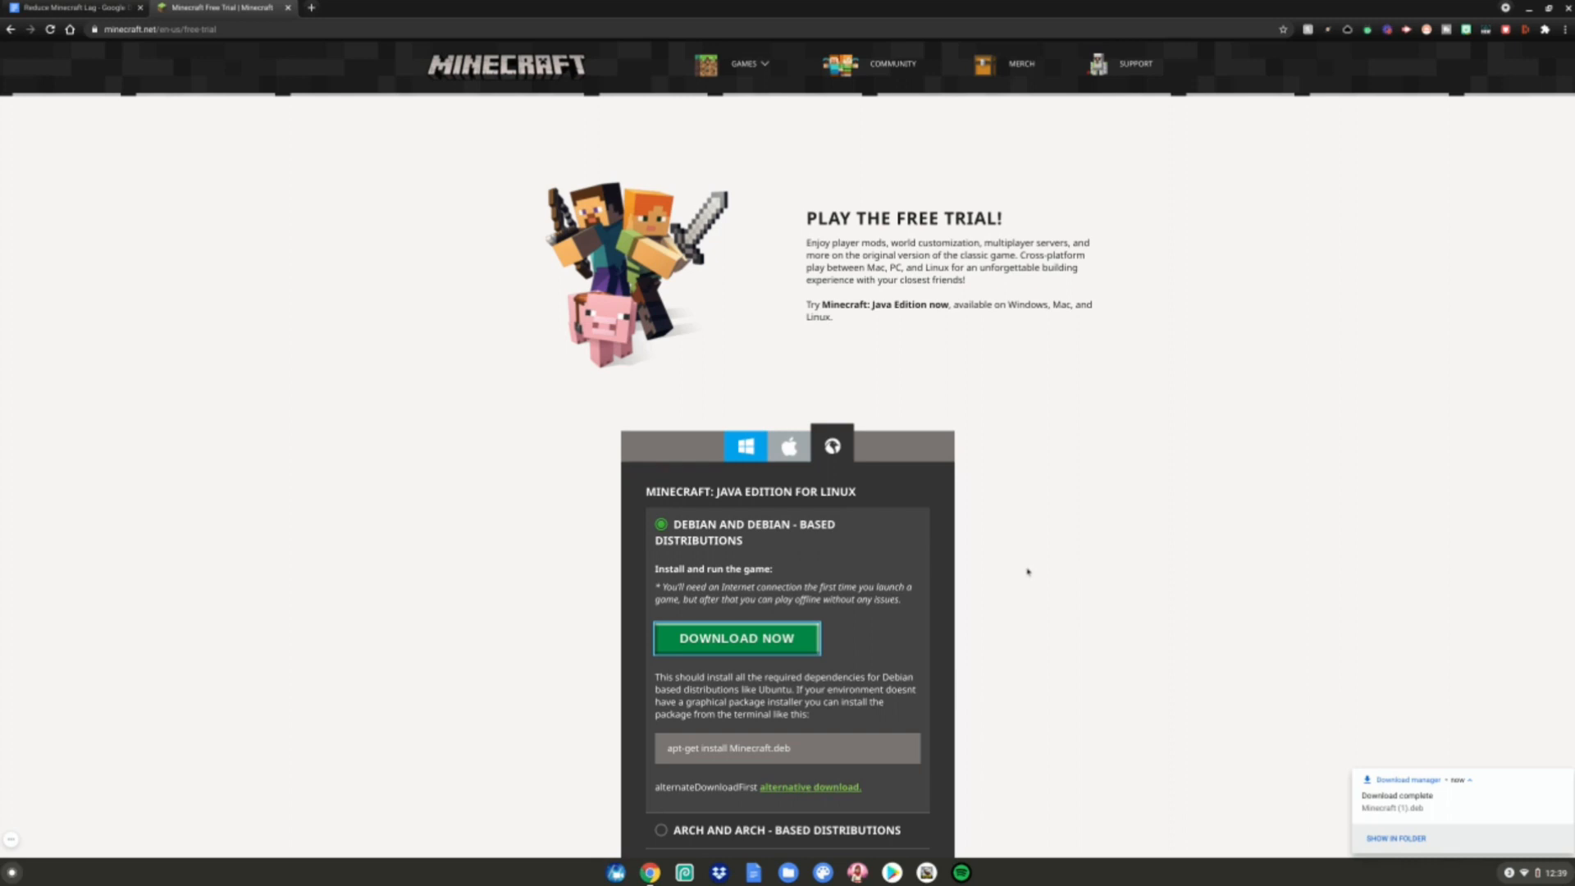
{"action": "mouse_move", "coordinate": [964, 590]}
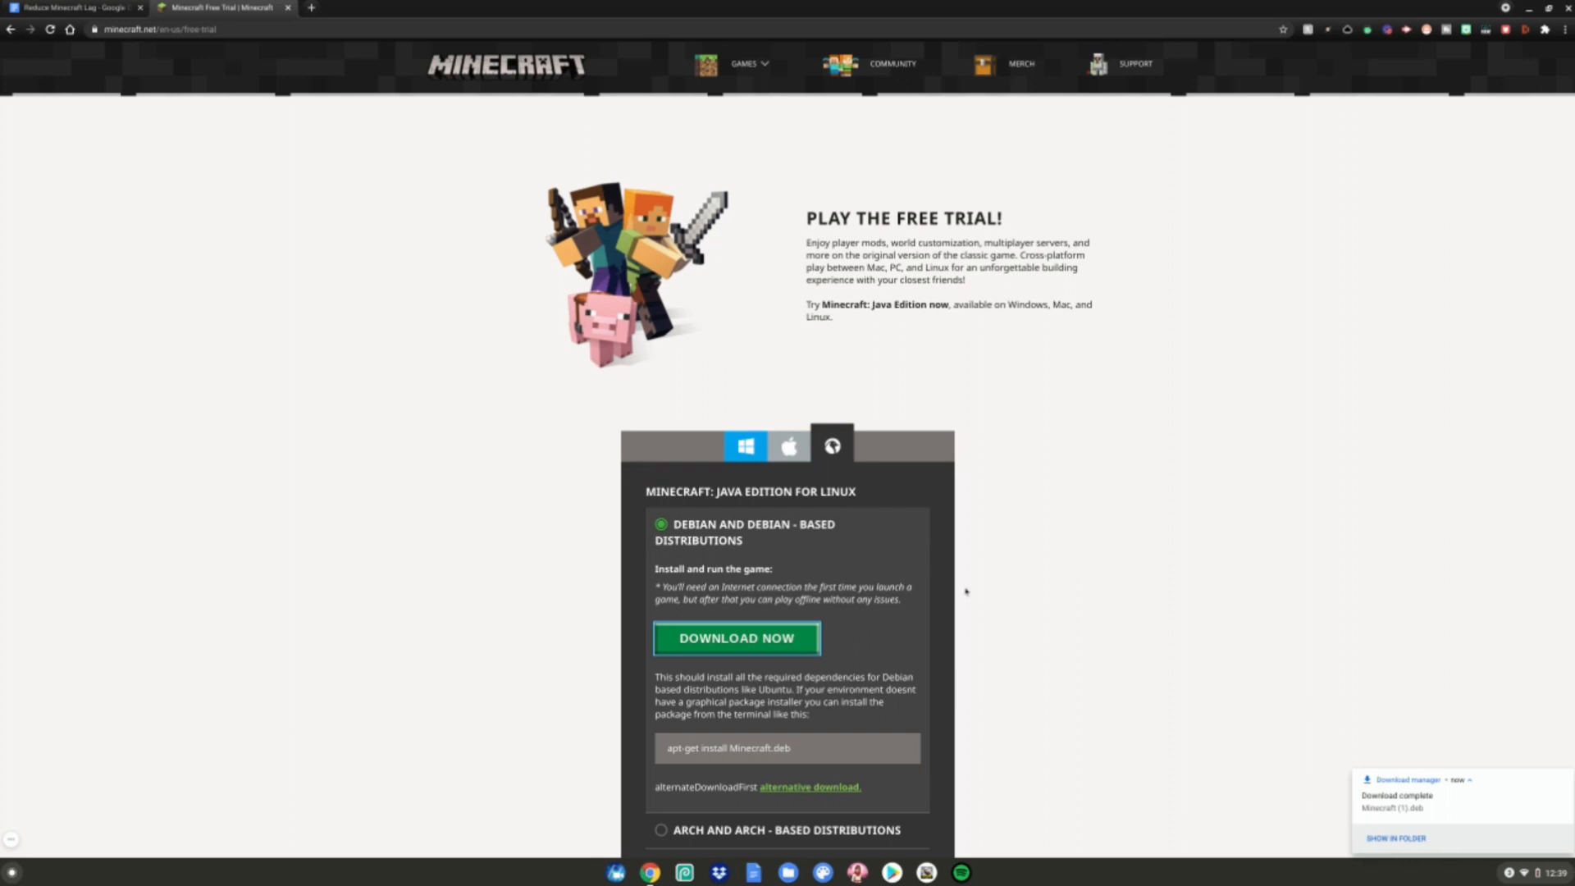
- Install the downloaded Minecraft (1).deb launcher package with Linux from the Downloads folder
{"action": "left_click", "coordinate": [1394, 838]}
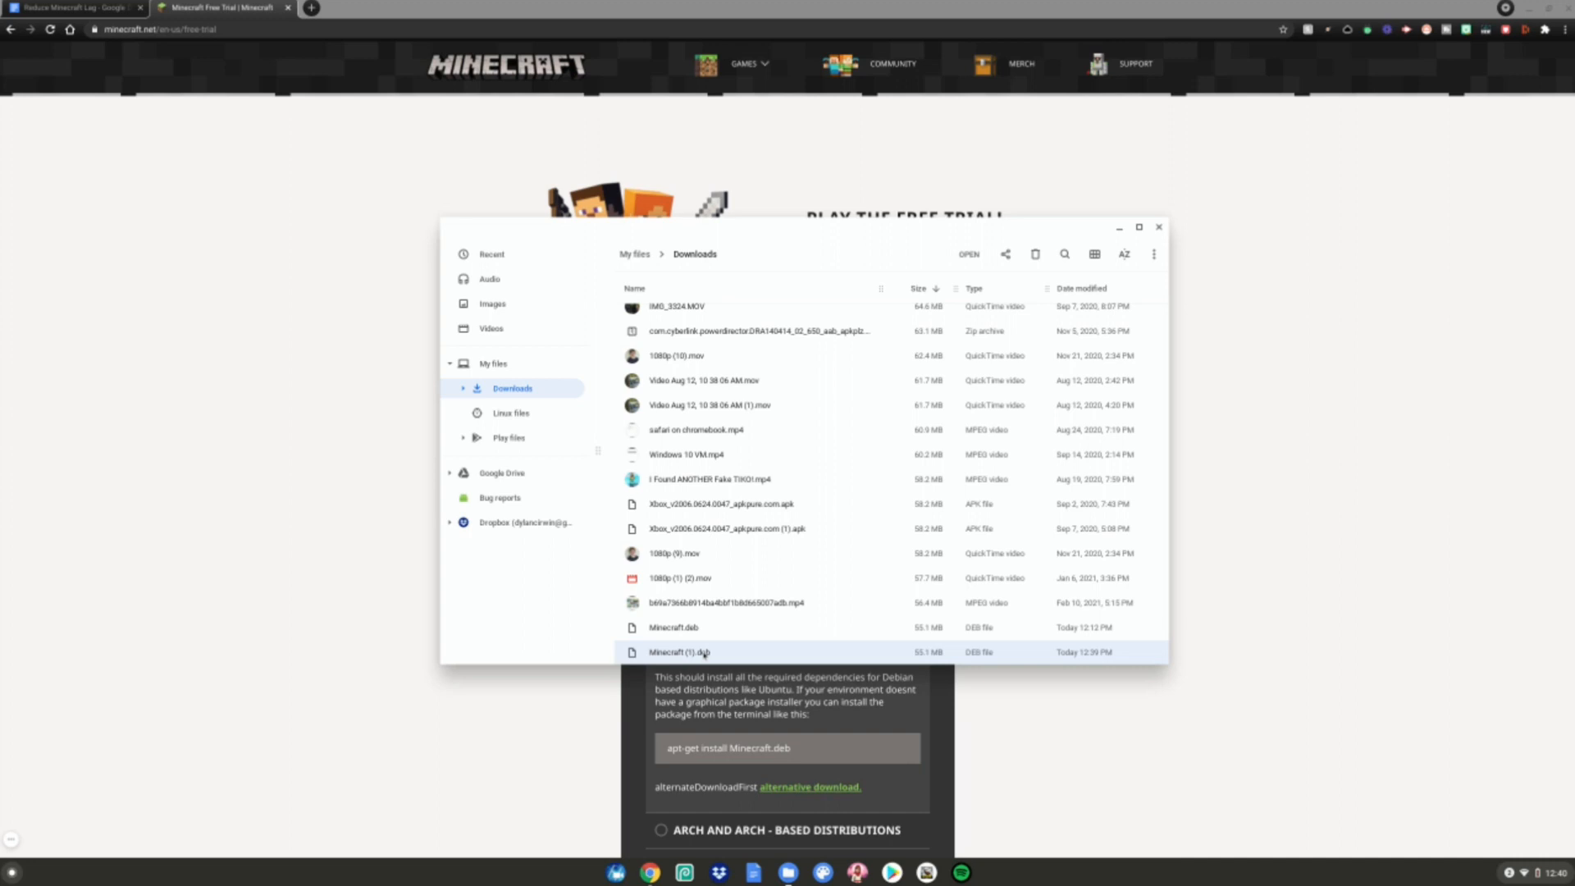
{"action": "right_click", "coordinate": [681, 651]}
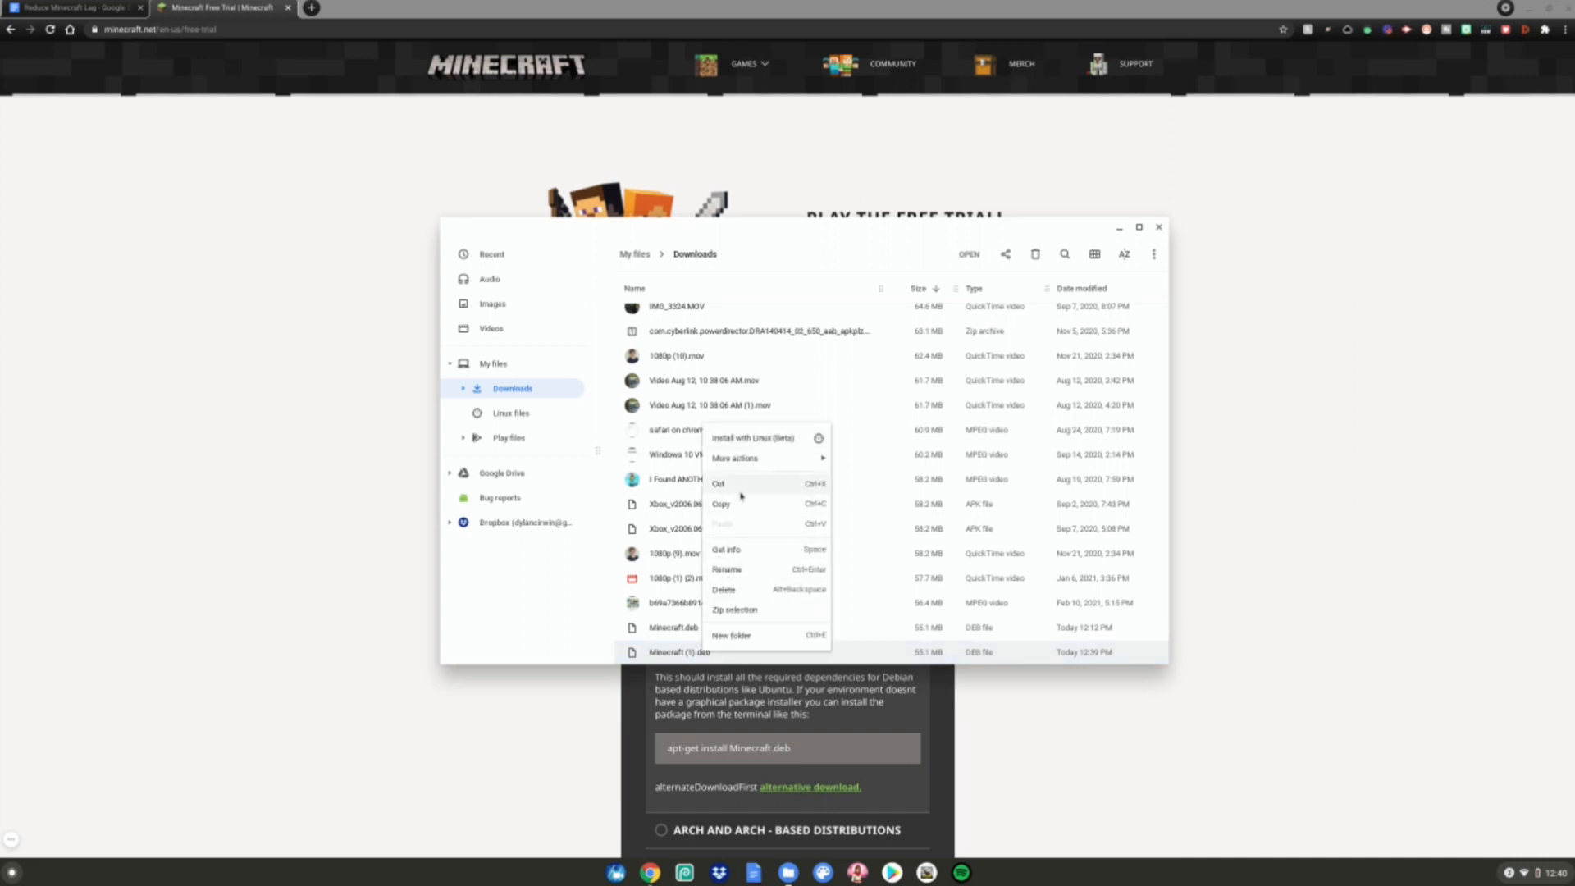
{"action": "left_click", "coordinate": [753, 438]}
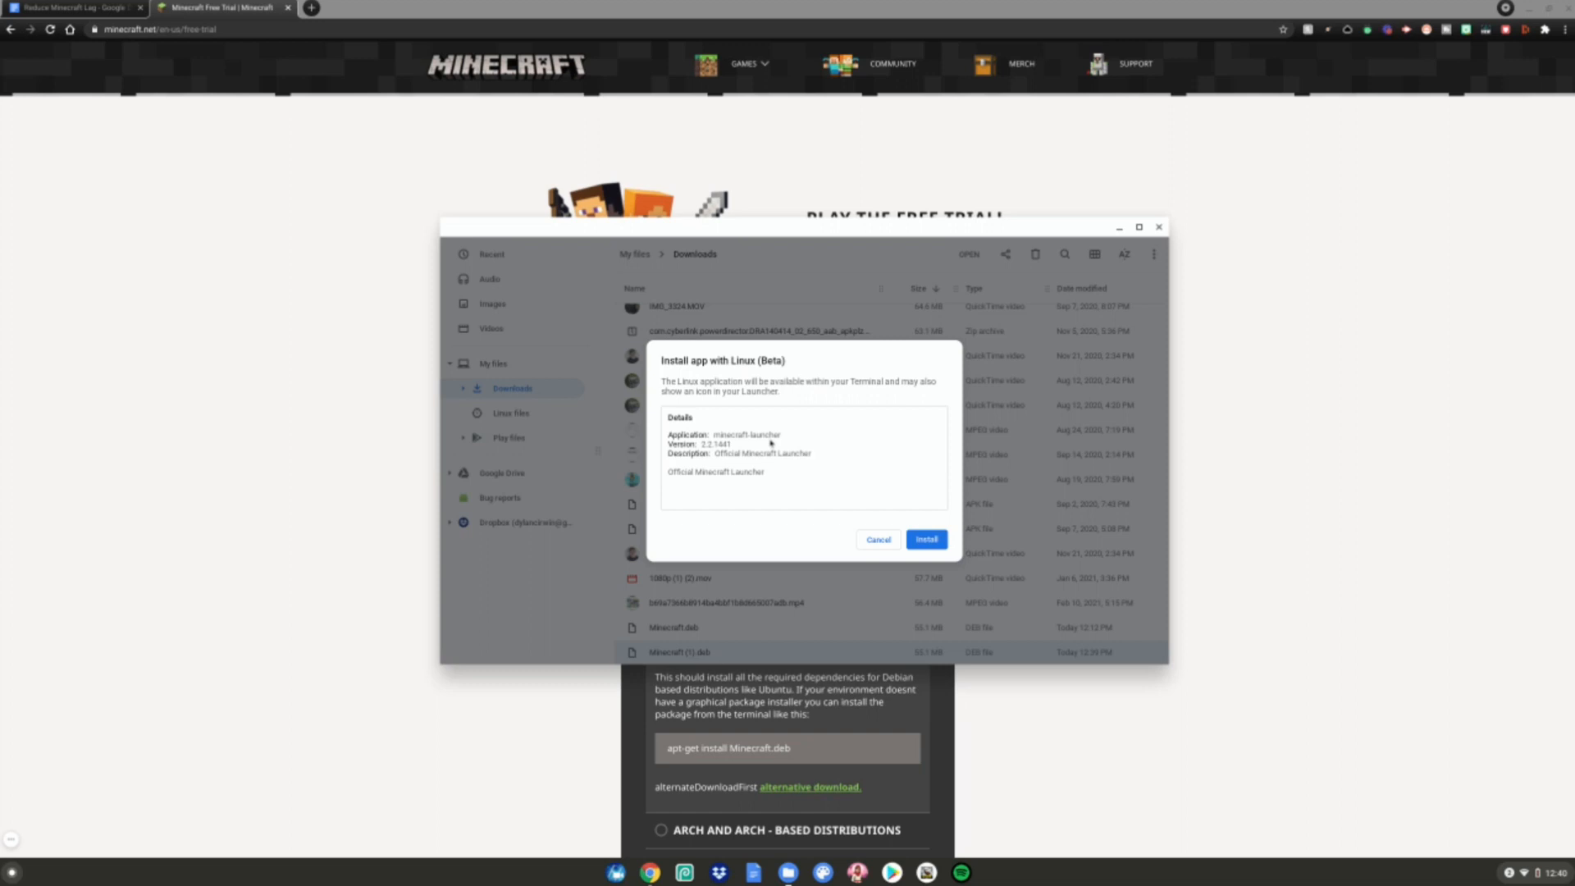
{"action": "mouse_move", "coordinate": [769, 443]}
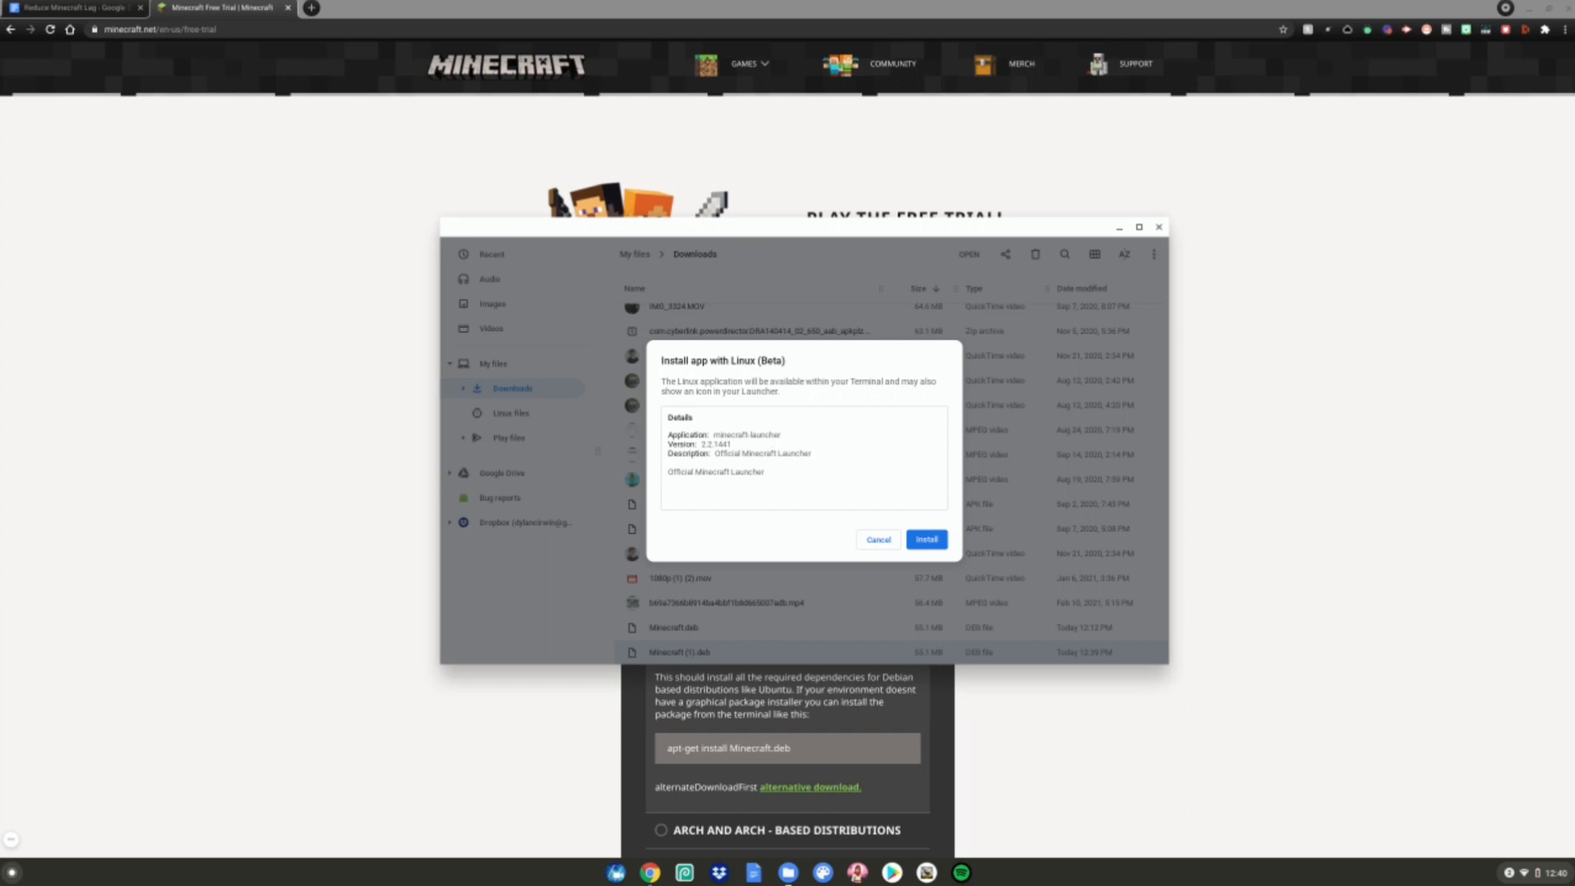
{"action": "left_click", "coordinate": [925, 540]}
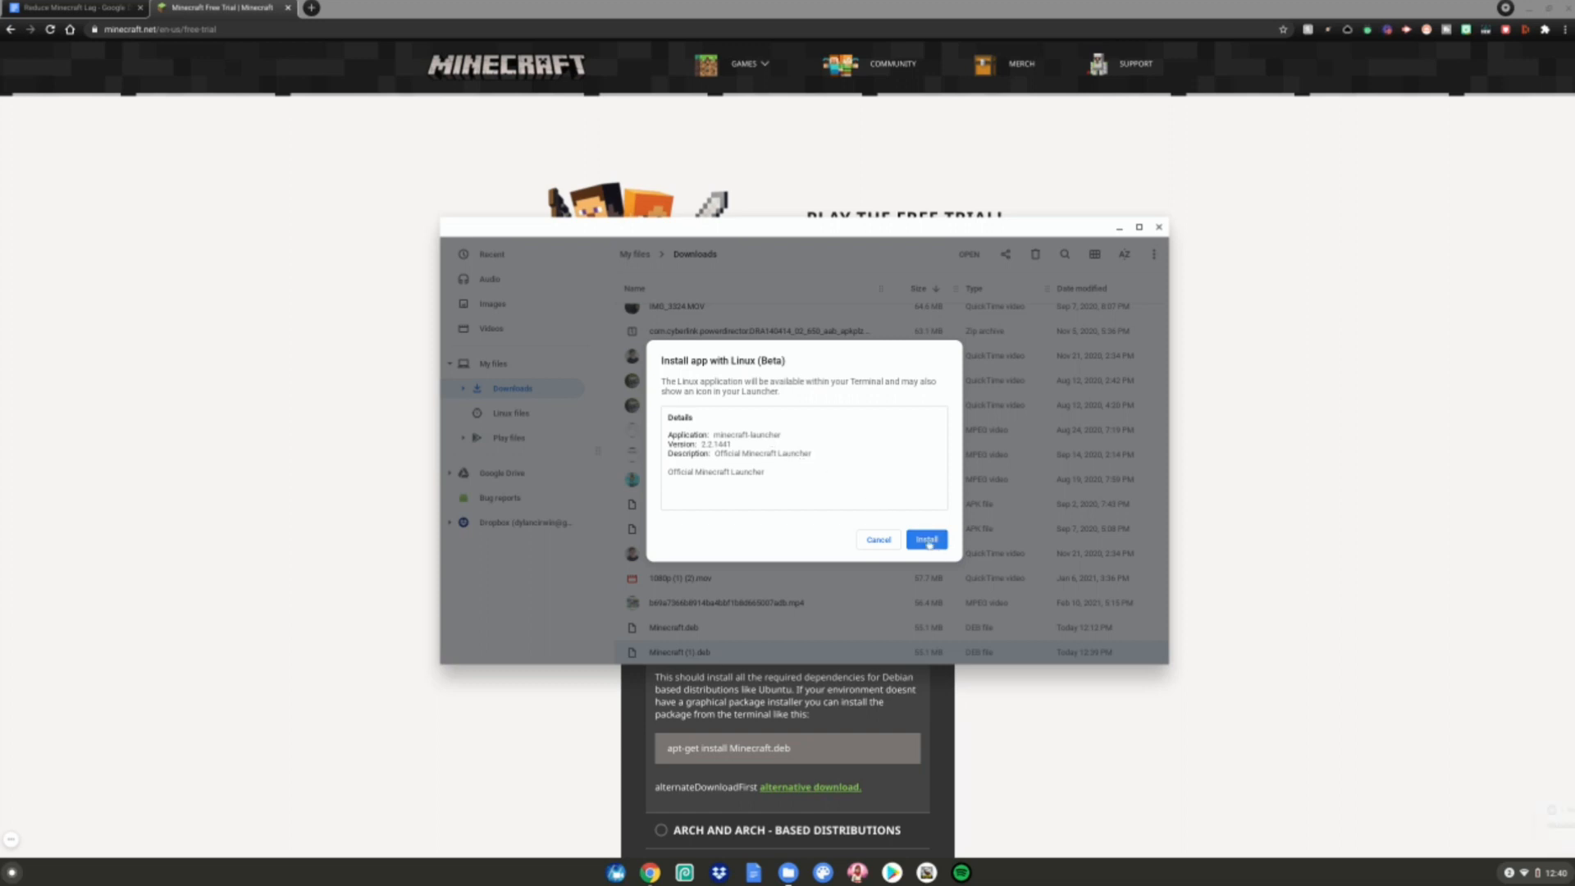
{"action": "left_click", "coordinate": [923, 540]}
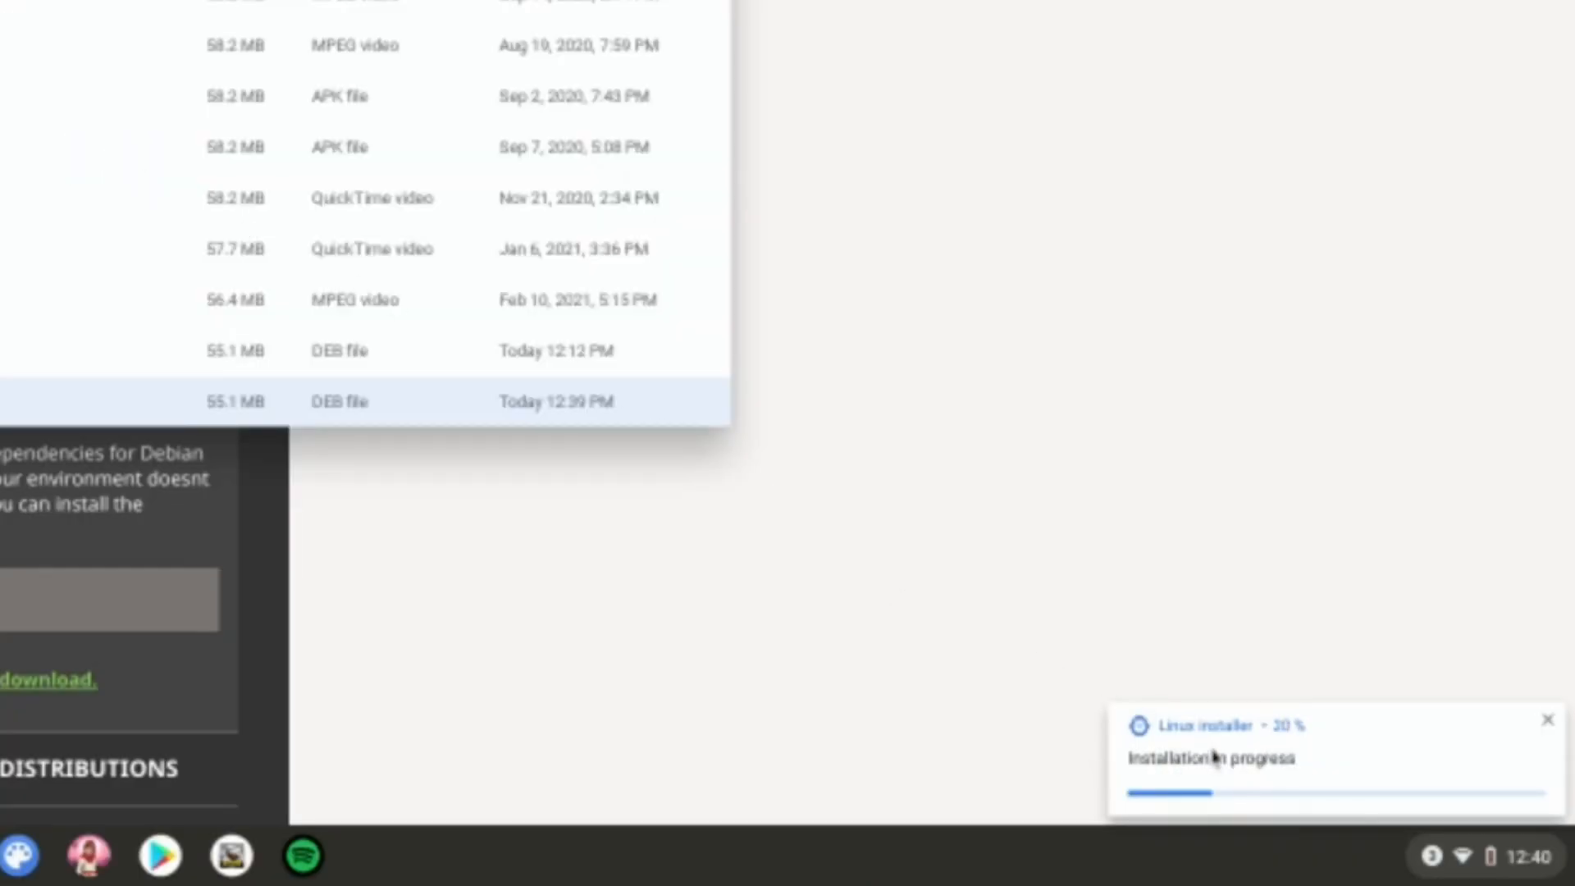
{"action": "left_click", "coordinate": [1522, 856]}
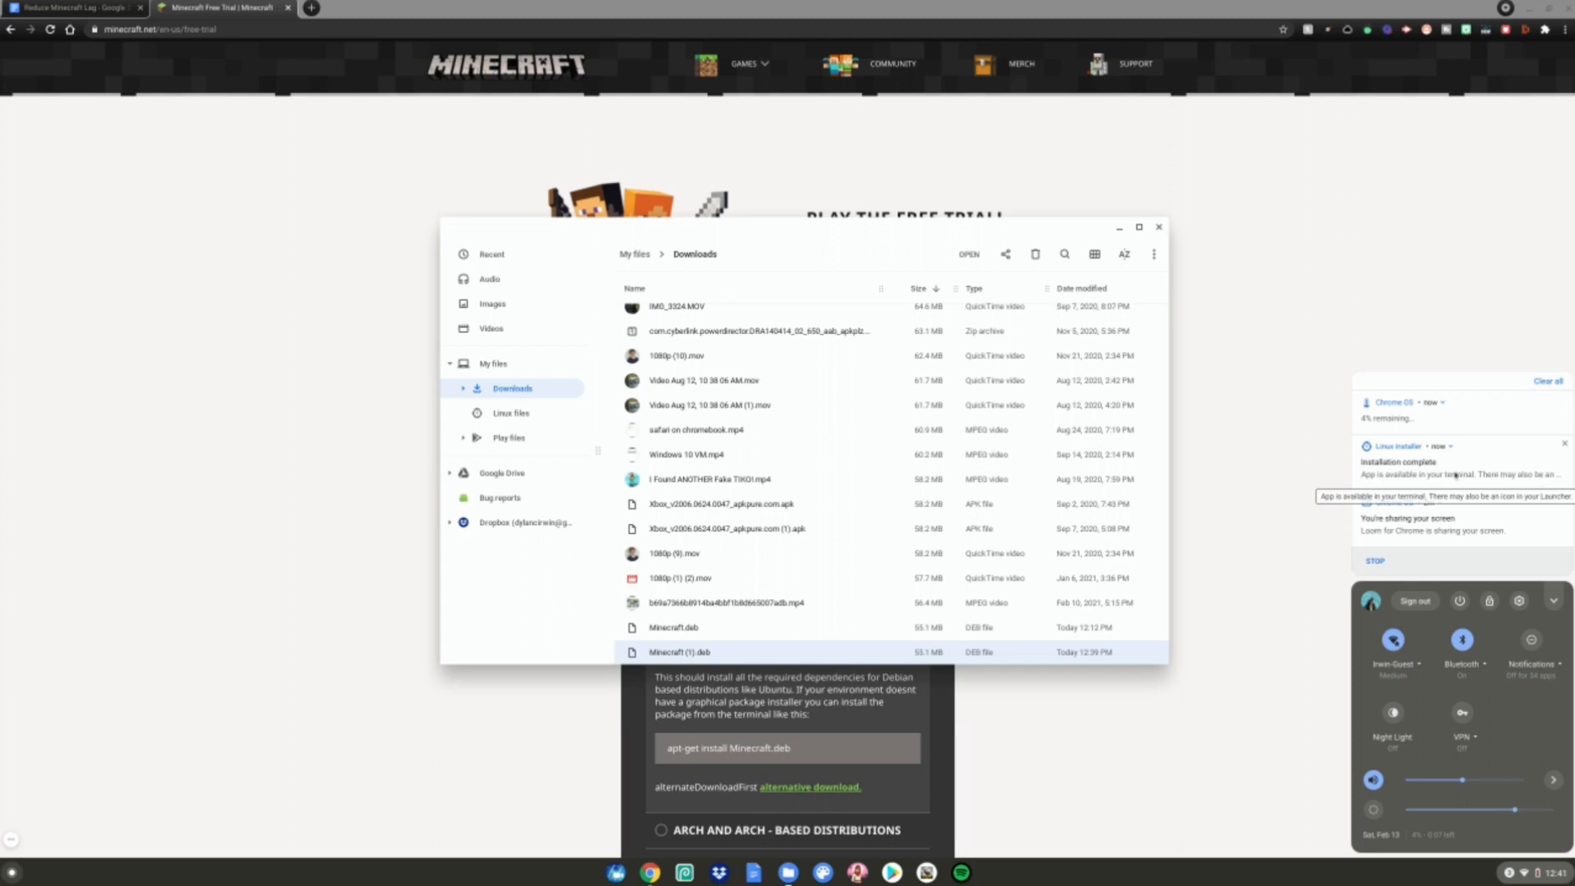
- Select Minecraft (1).deb and close the Downloads folder window
{"action": "left_click", "coordinate": [1180, 244]}
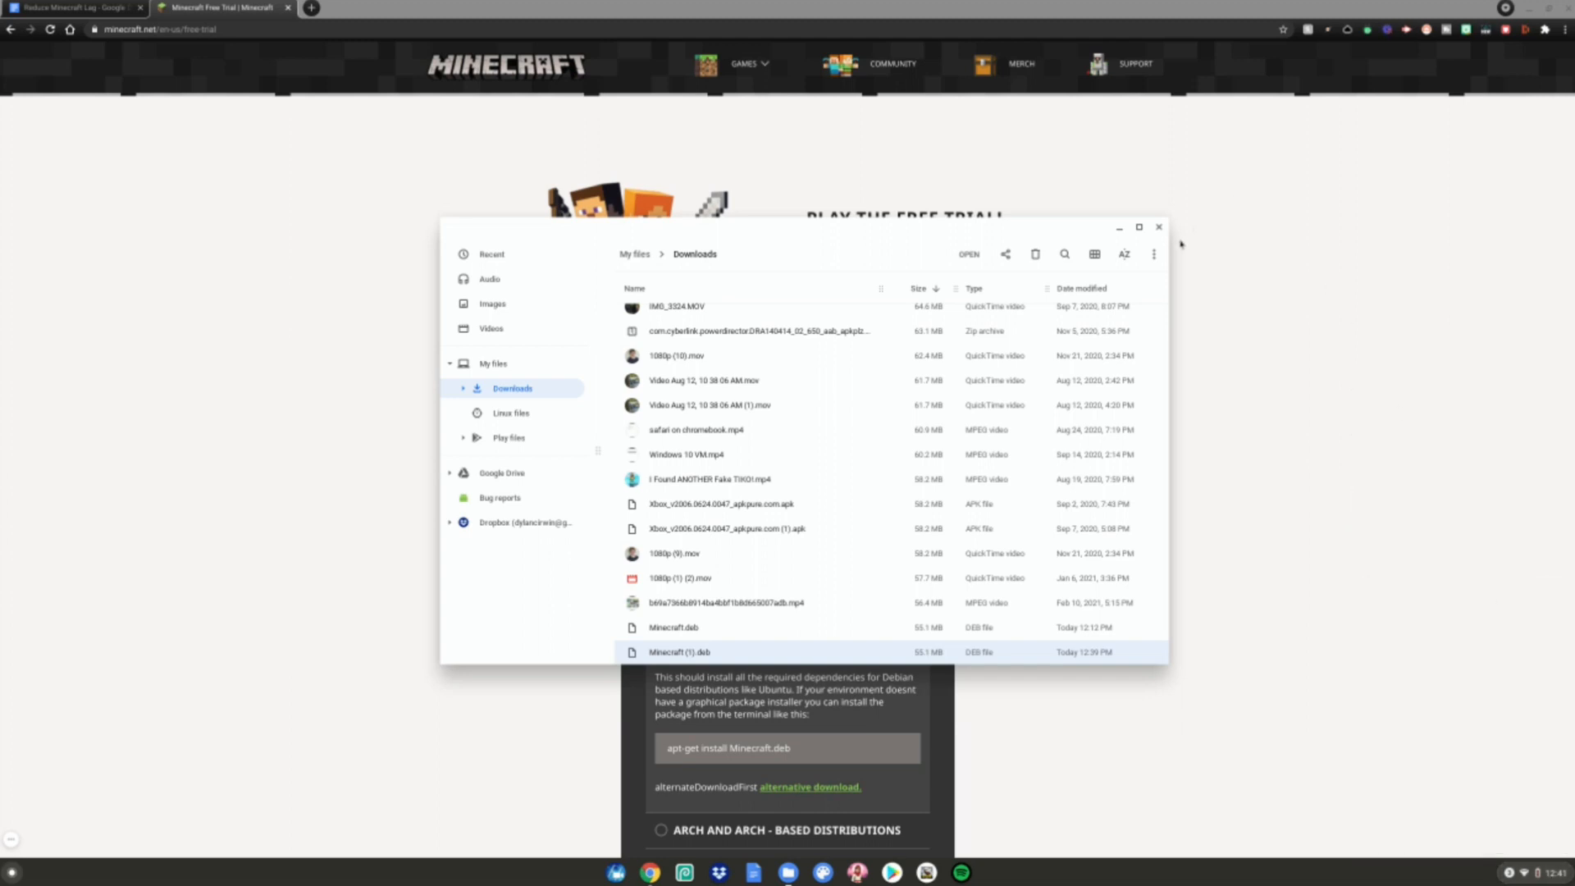
{"action": "left_click", "coordinate": [1158, 227]}
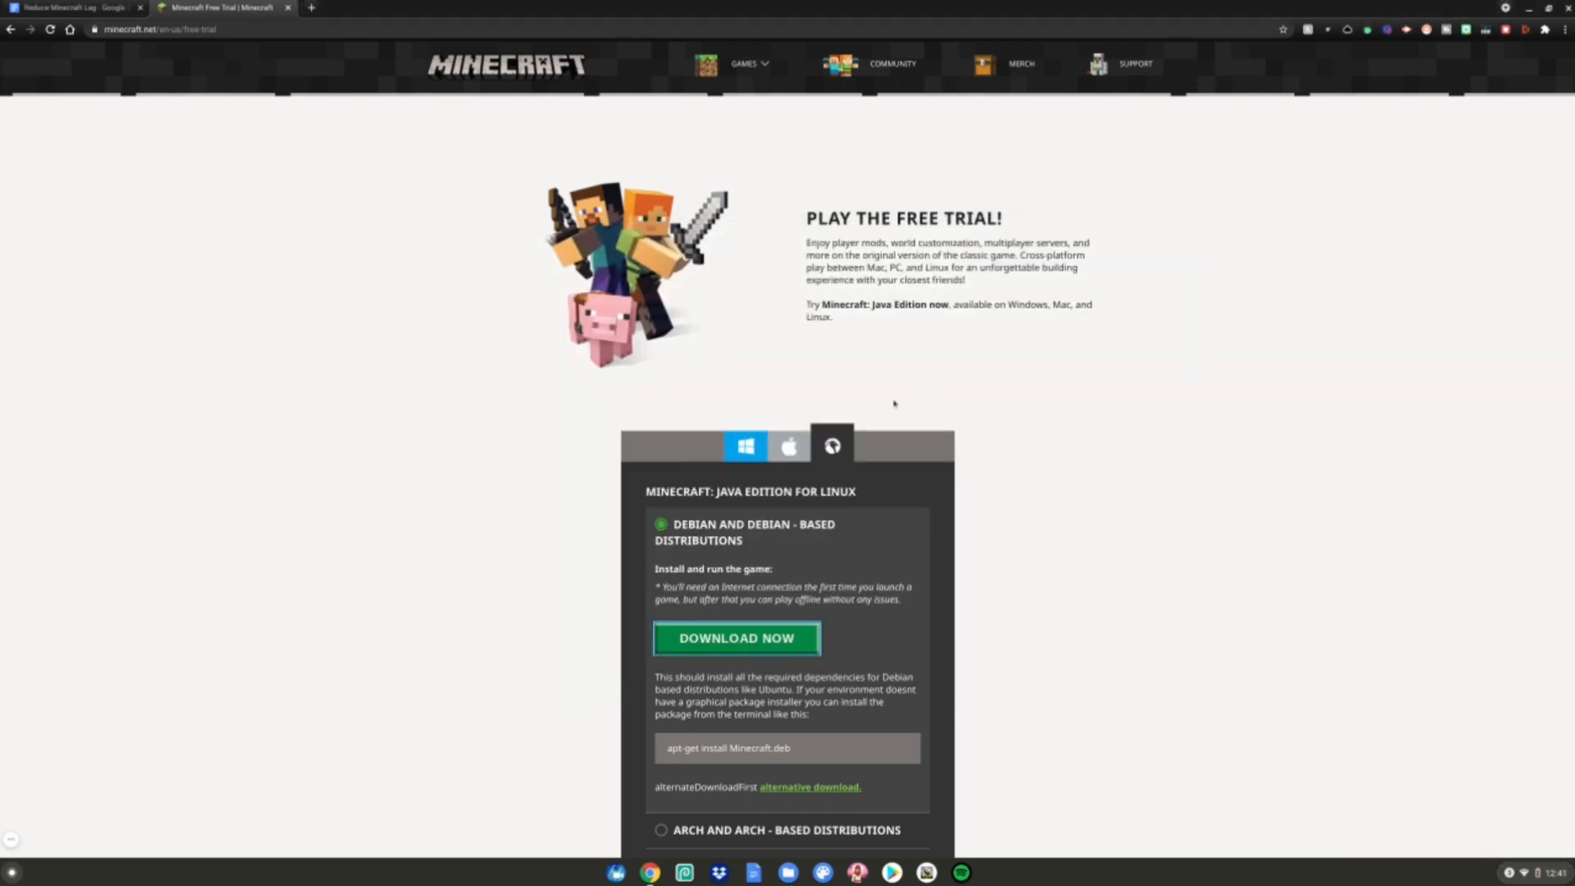
- Run the copied 'sudo apt install menulibre' command in Terminal and answer y
{"action": "left_click", "coordinate": [75, 7]}
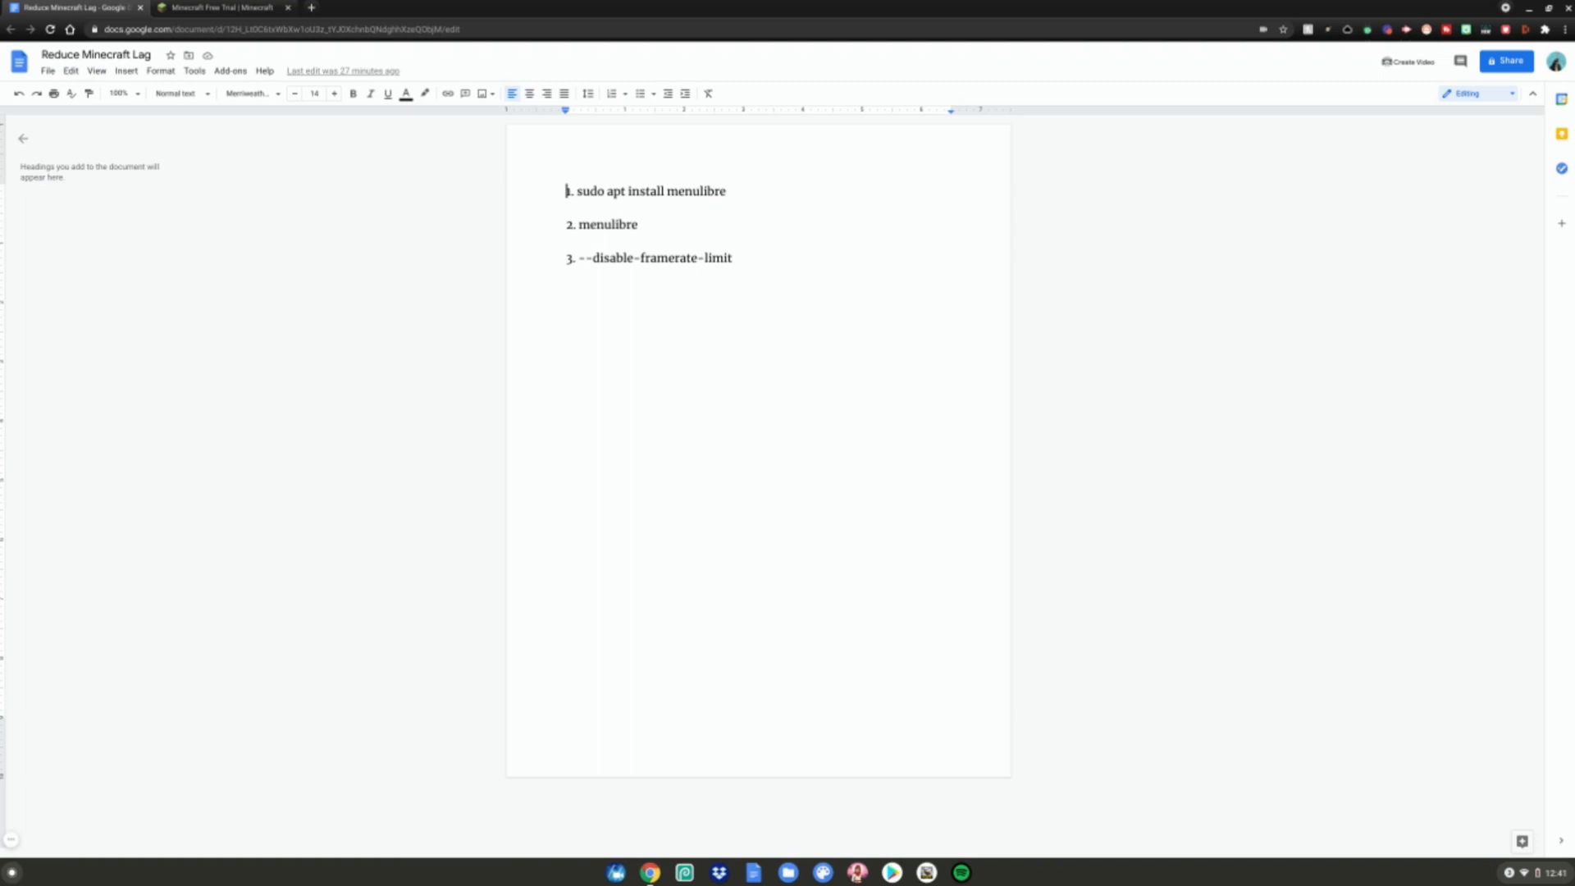
{"action": "left_click", "coordinate": [974, 871]}
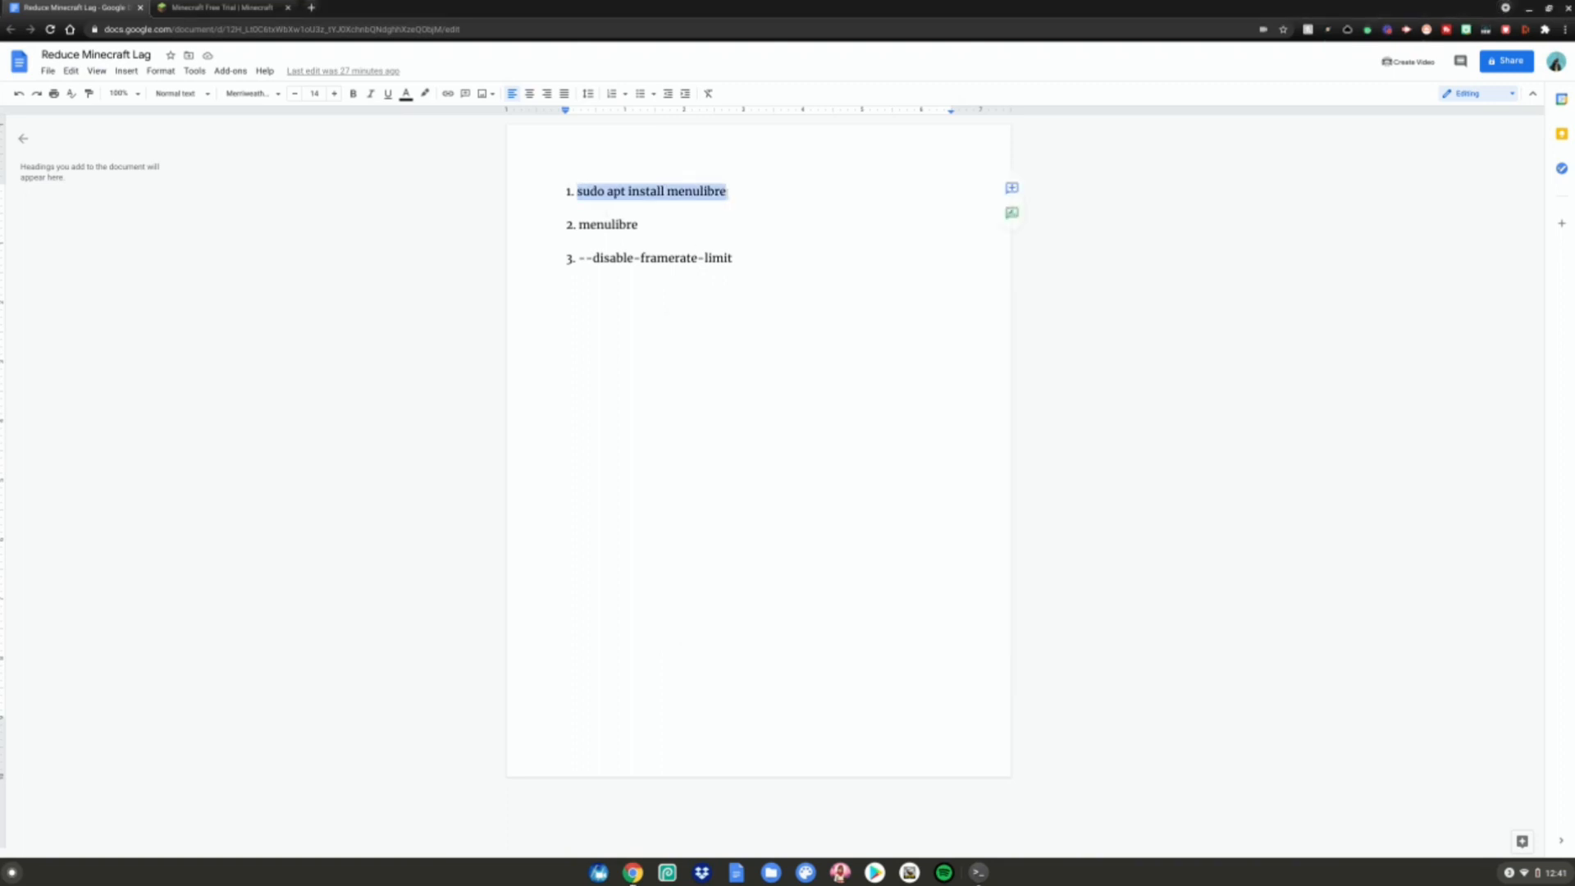
{"action": "right_click", "coordinate": [651, 190]}
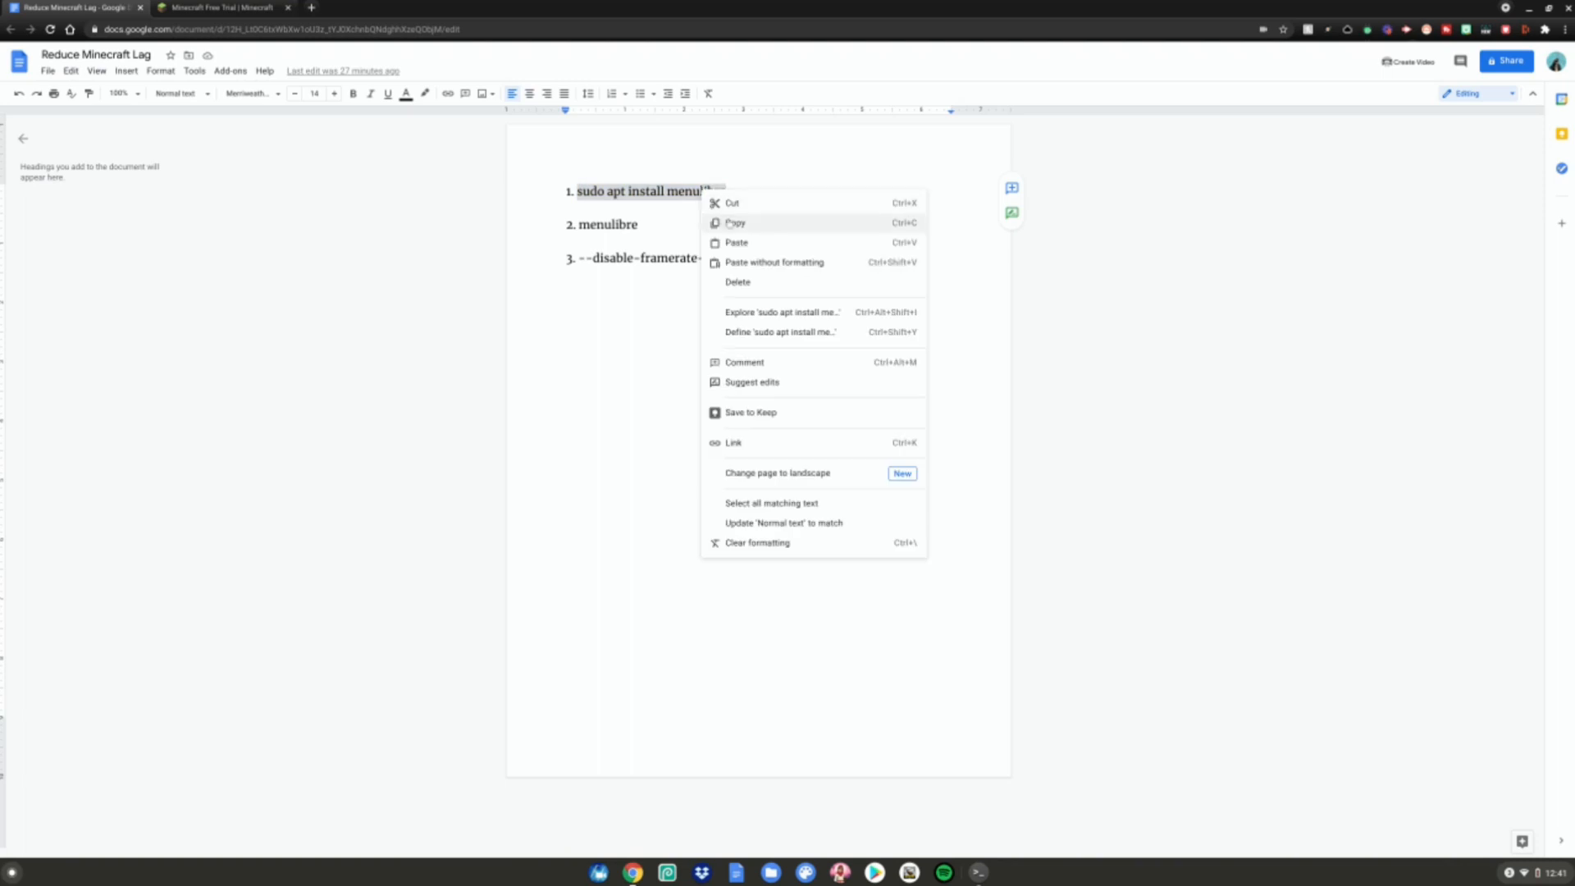
{"action": "left_click", "coordinate": [736, 222]}
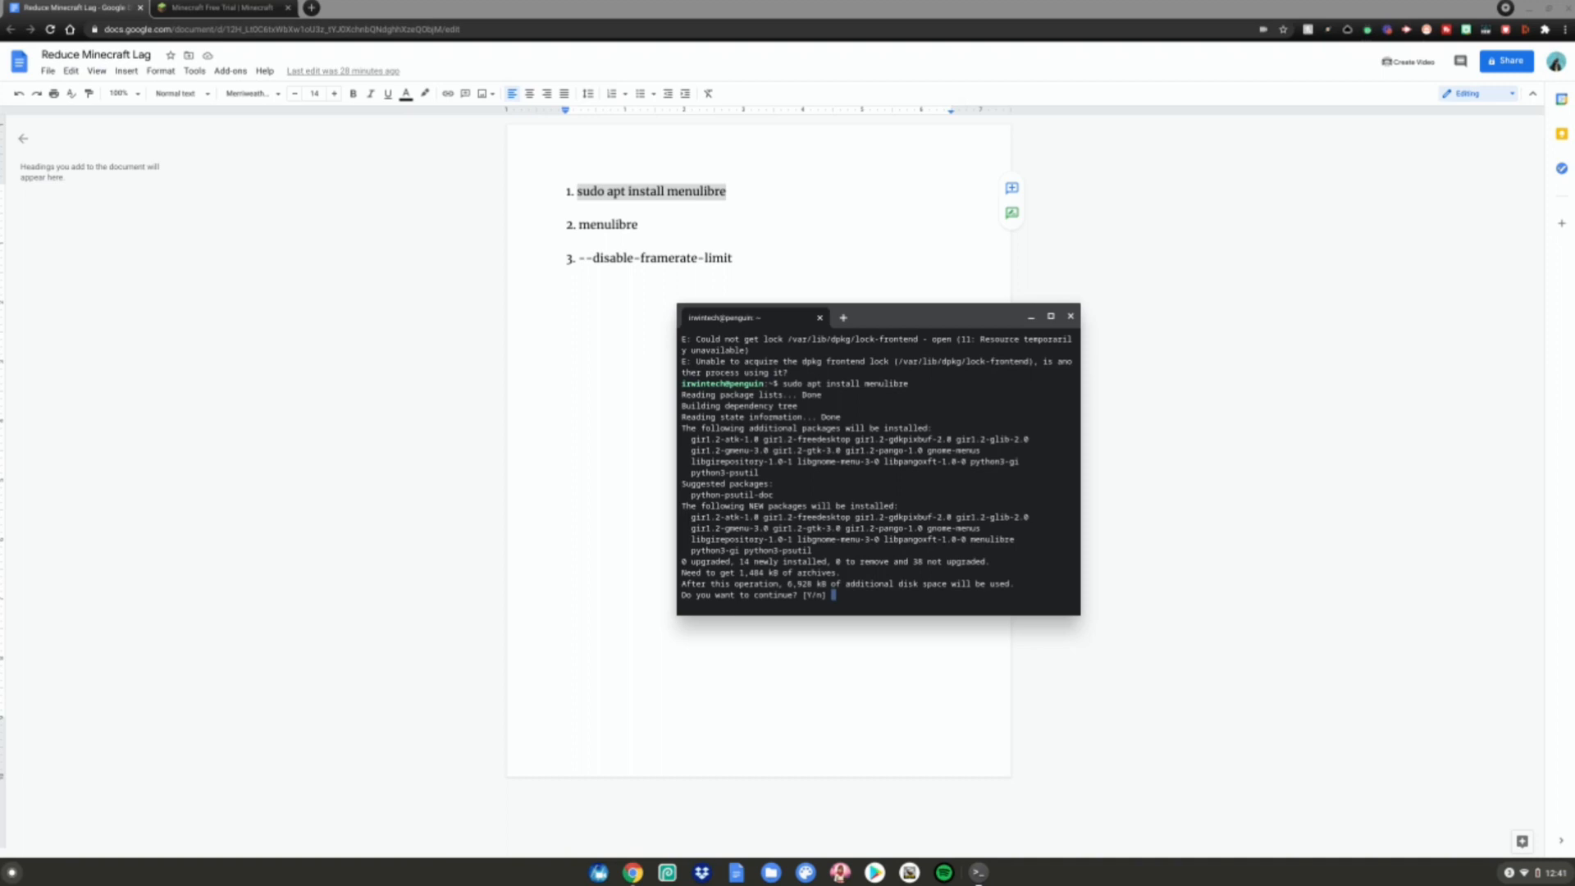
{"action": "type", "text": "y"}
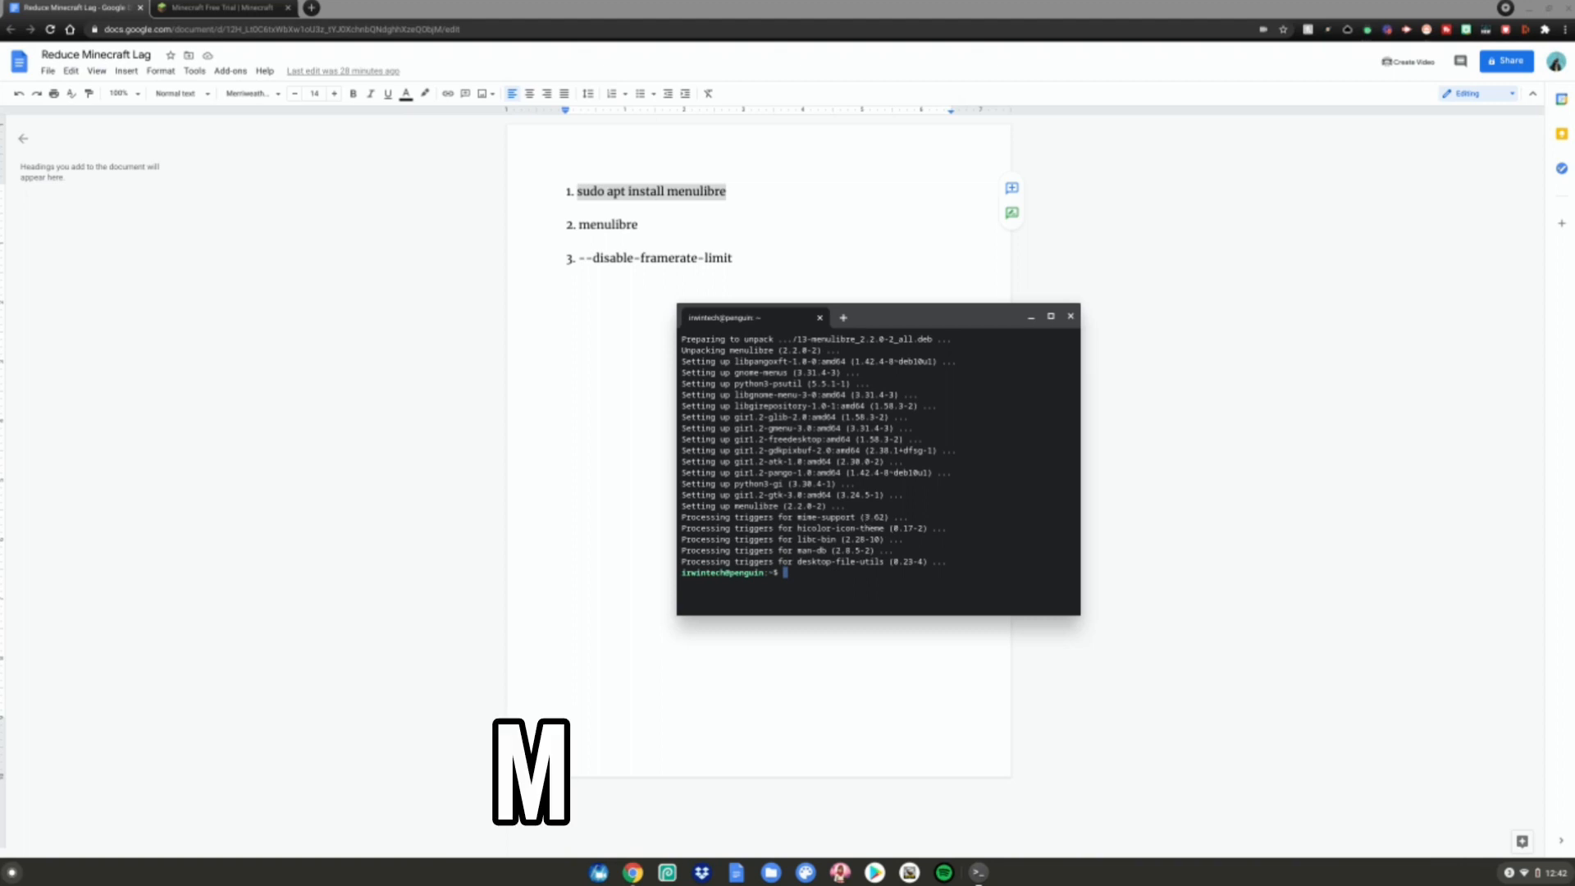
- Launch the menu editor by running 'menulibre' in Terminal
{"action": "type", "text": "men"}
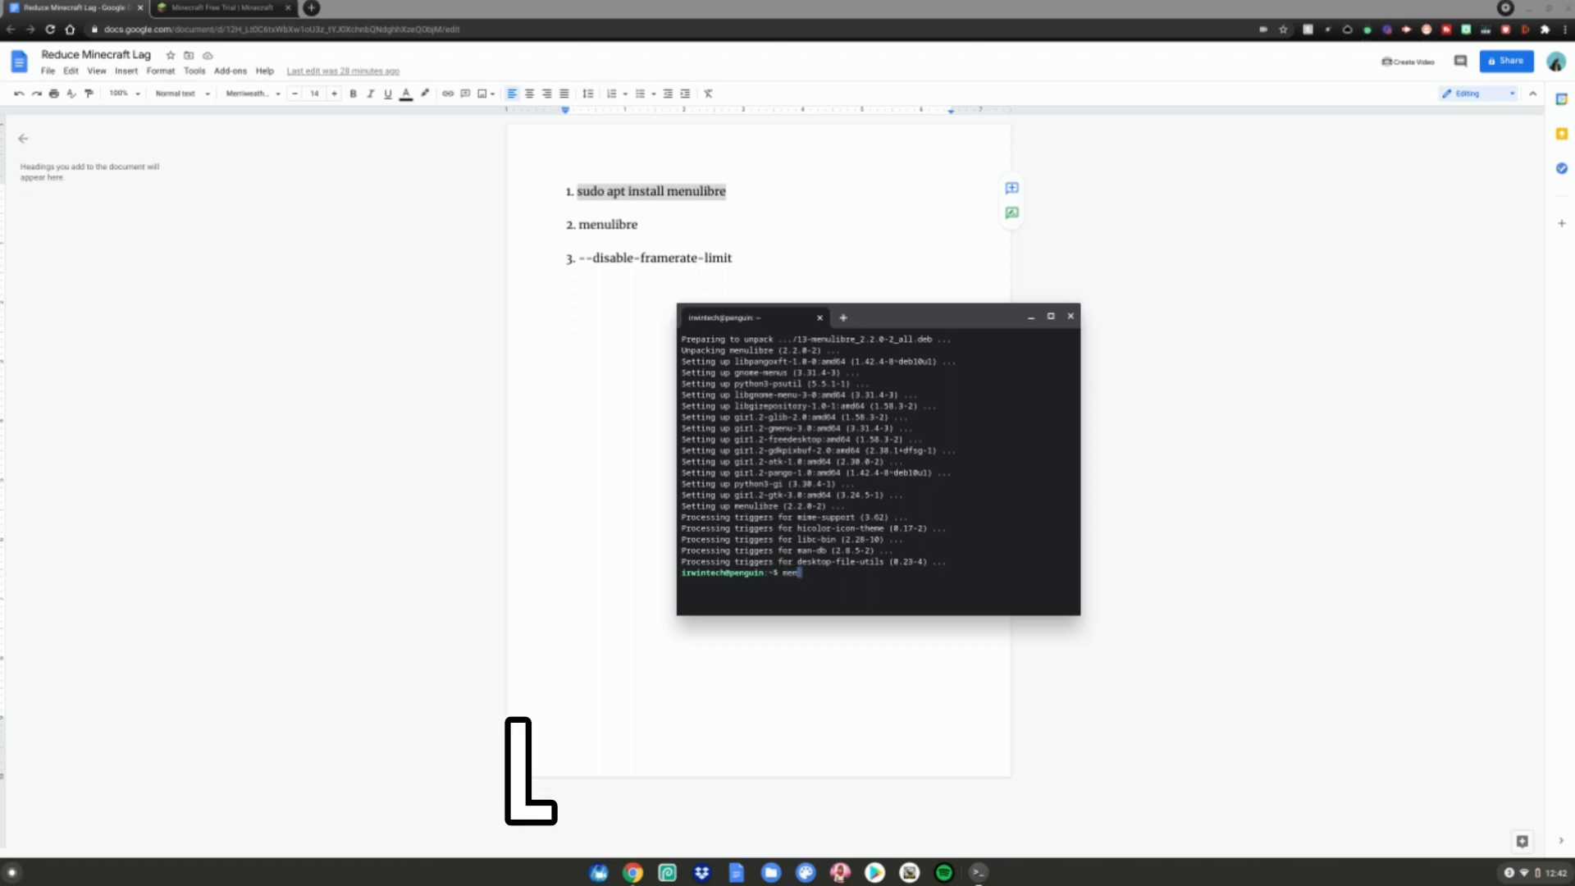
{"action": "type", "text": "menulibre"}
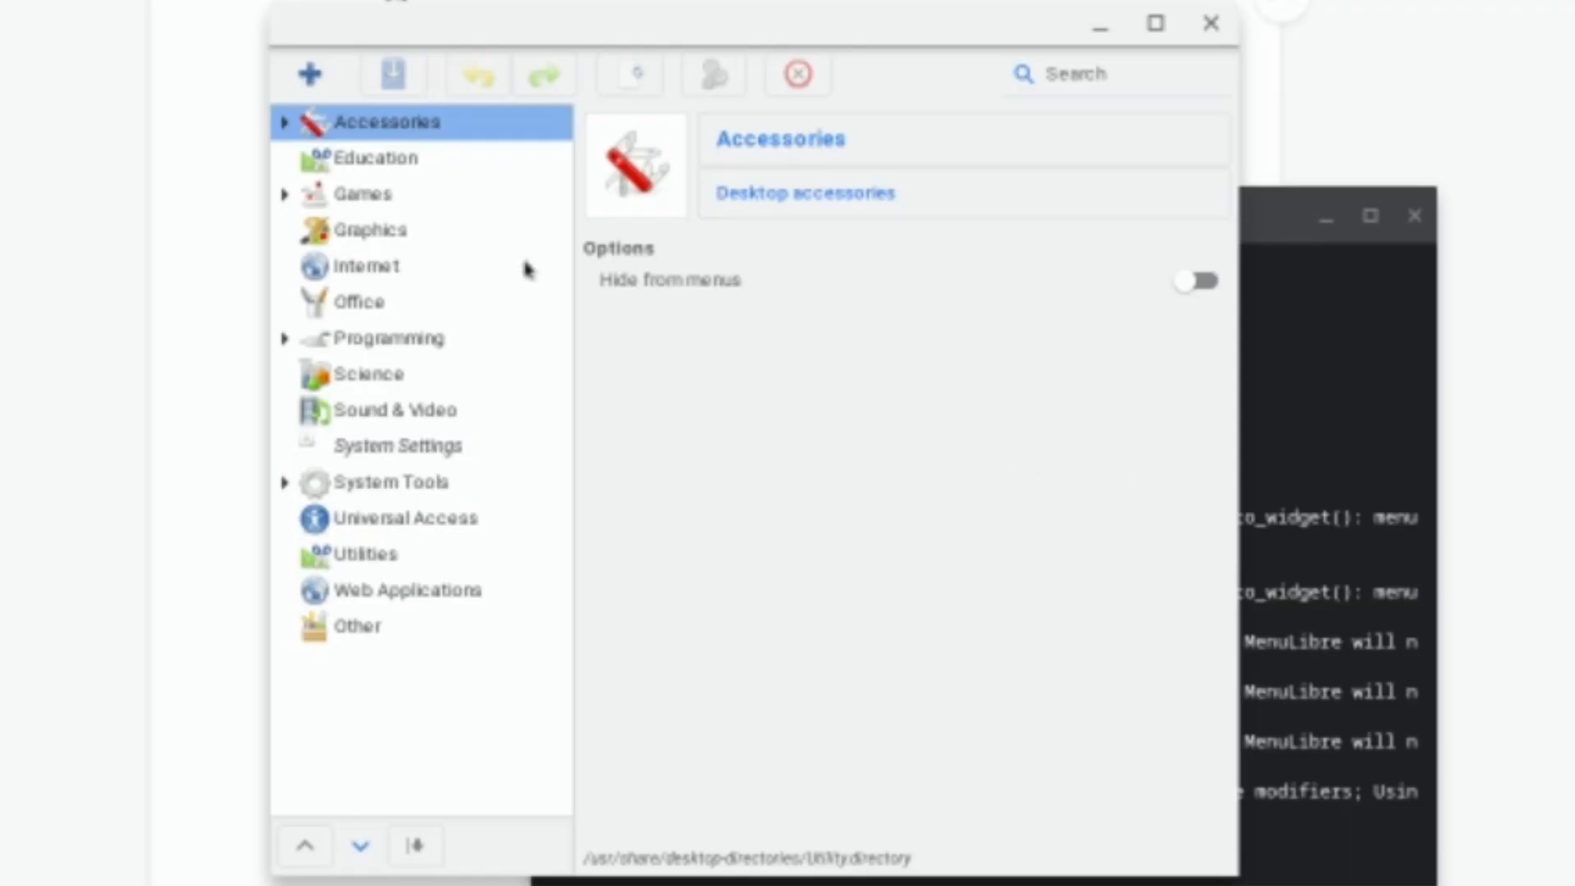
- Select the Minecraft Launcher entry under the Games category in MenuLibre
{"action": "left_click", "coordinate": [364, 194]}
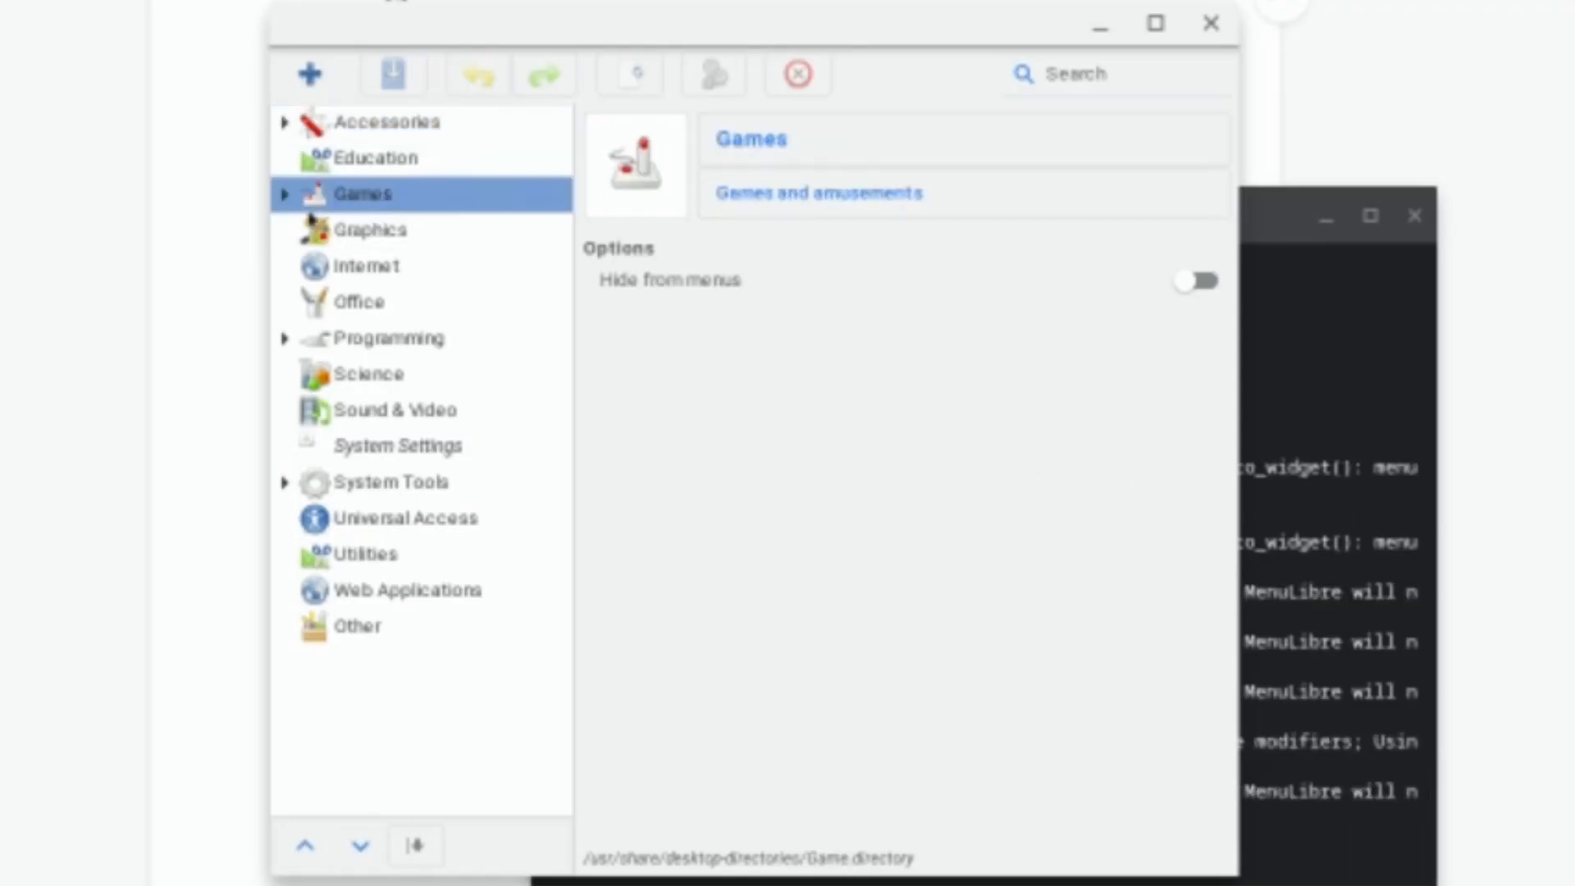
{"action": "left_click", "coordinate": [284, 194]}
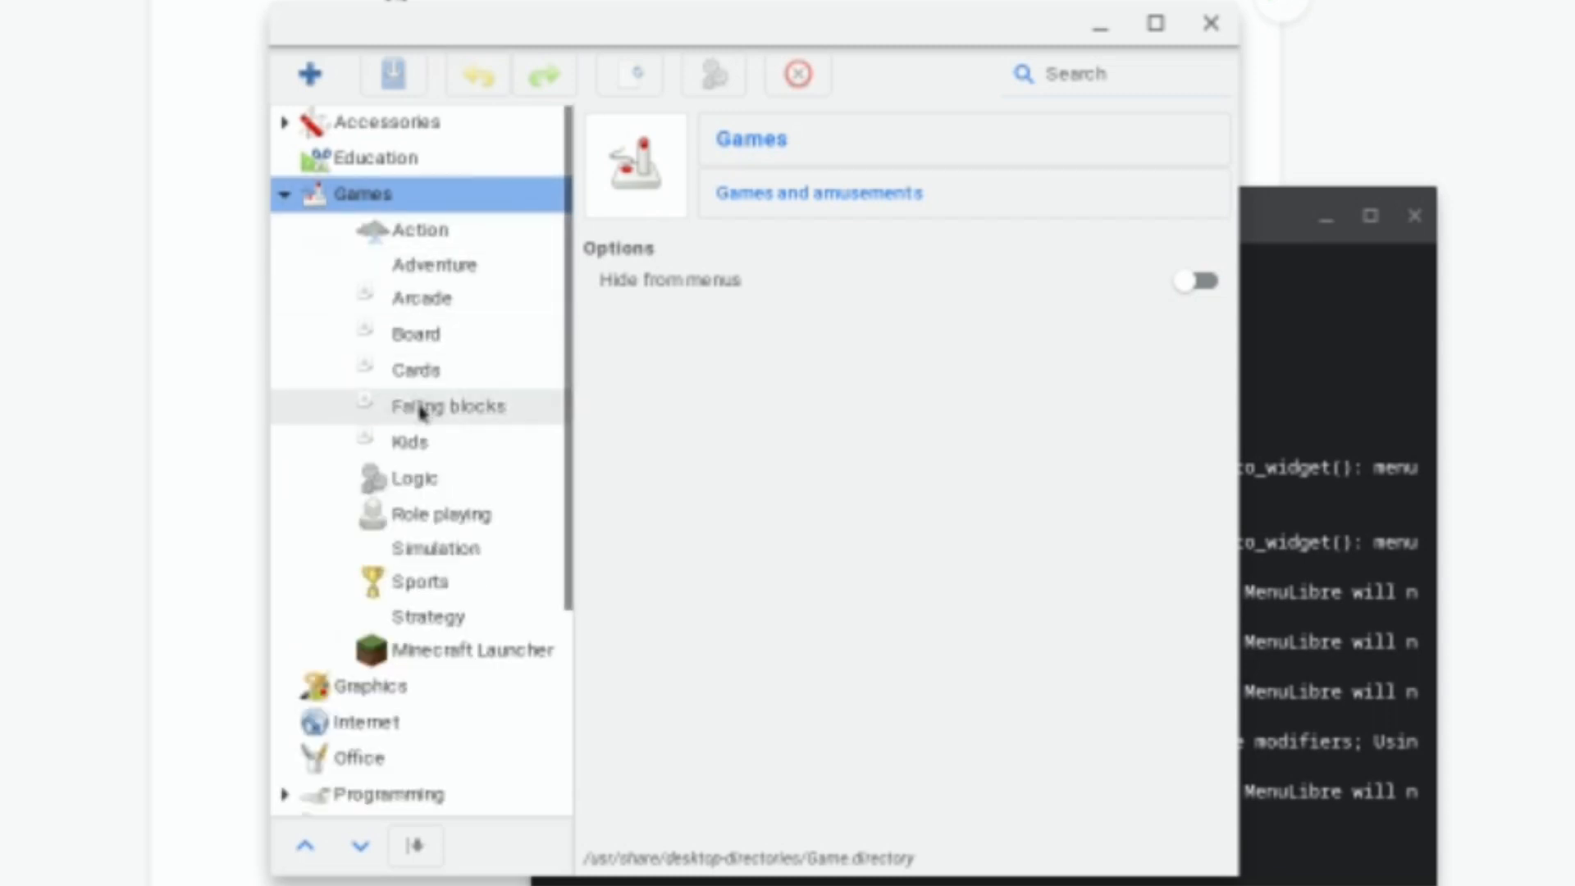
{"action": "left_click", "coordinate": [477, 649]}
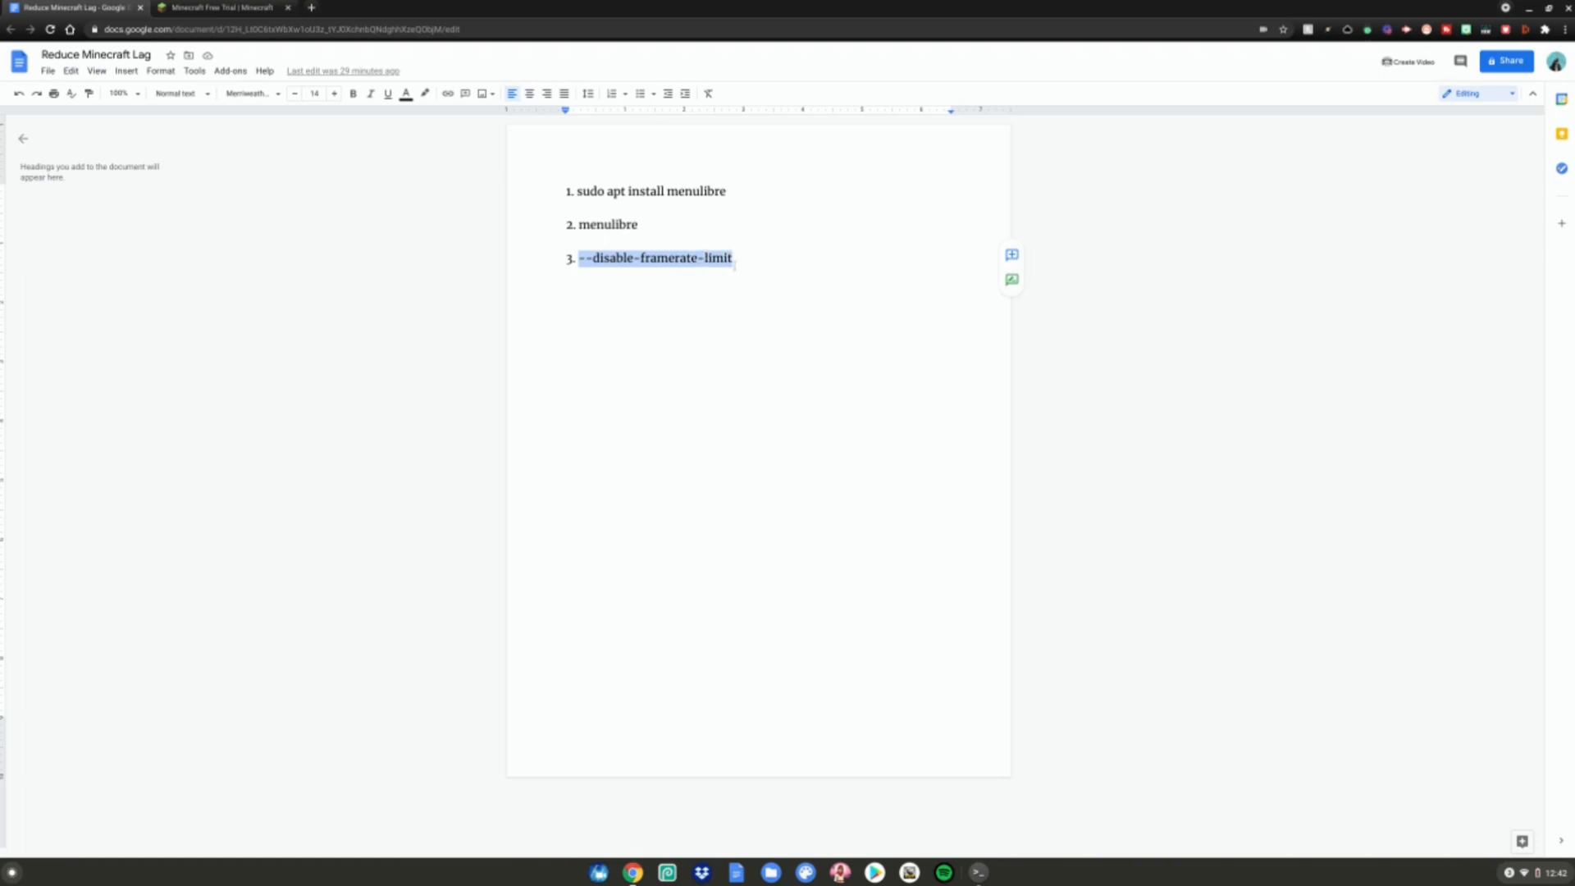
- Paste --disable-framerate-limit at the end of Minecraft Launcher's Command field
{"action": "right_click", "coordinate": [652, 257]}
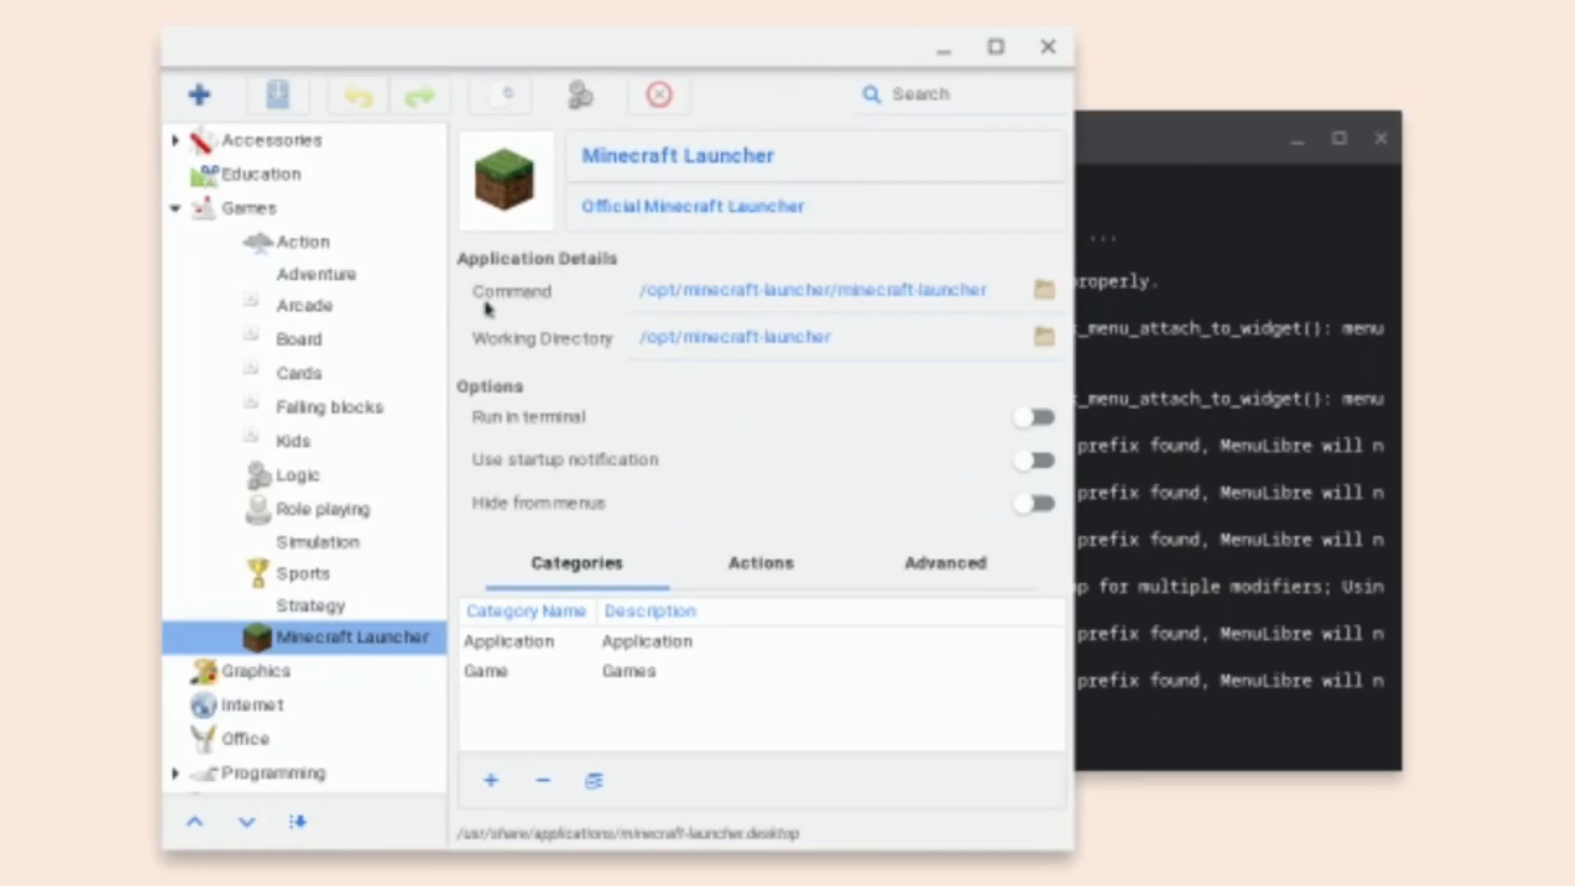
{"action": "left_click", "coordinate": [834, 288]}
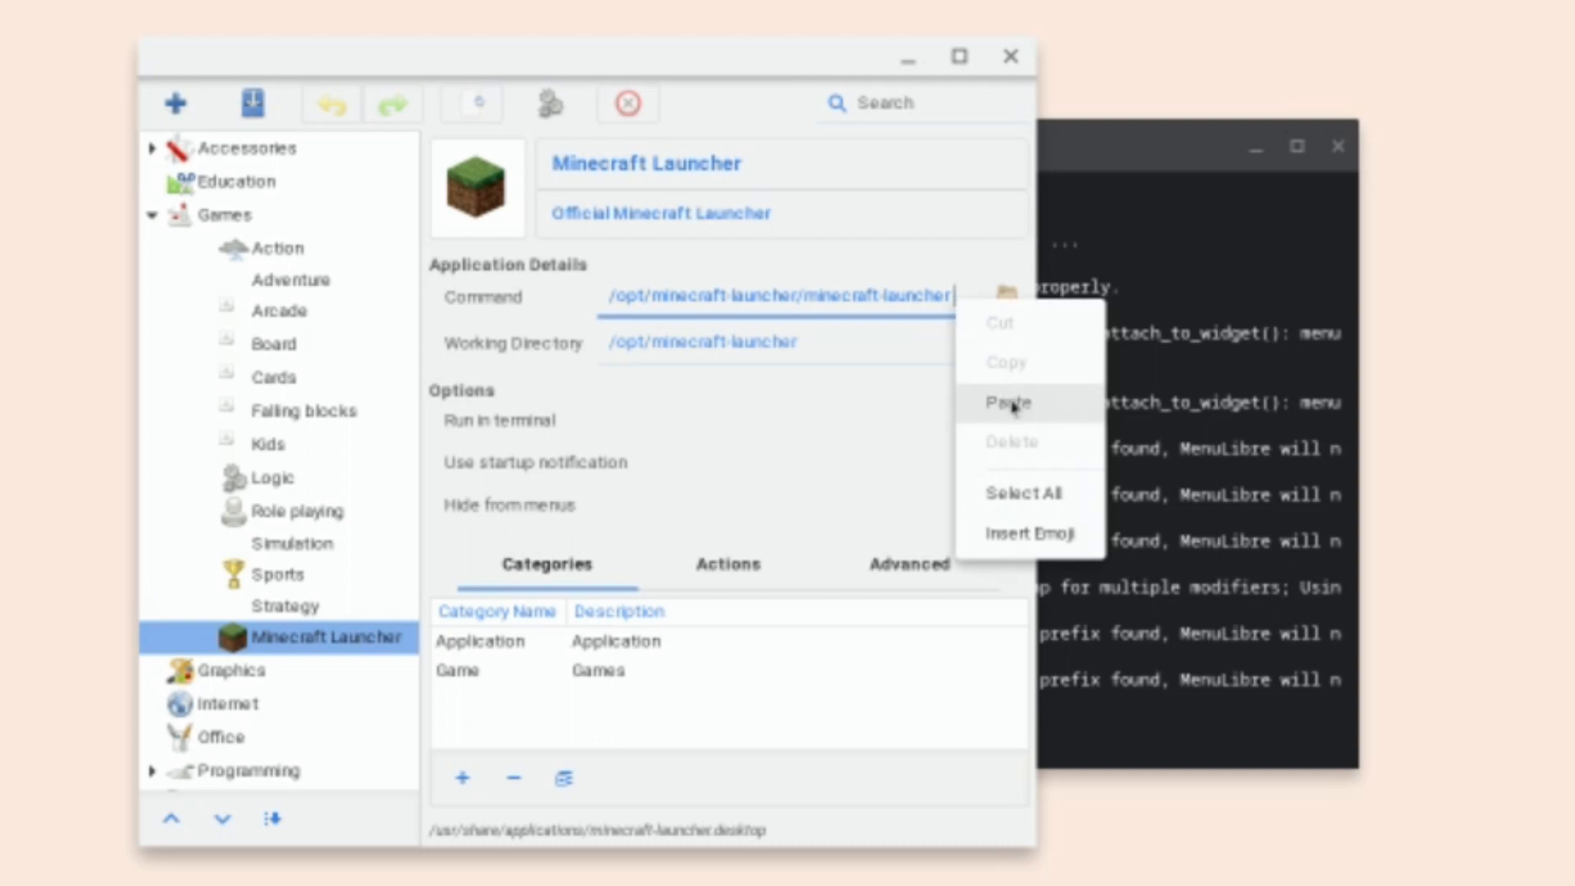
{"action": "left_click", "coordinate": [1006, 402]}
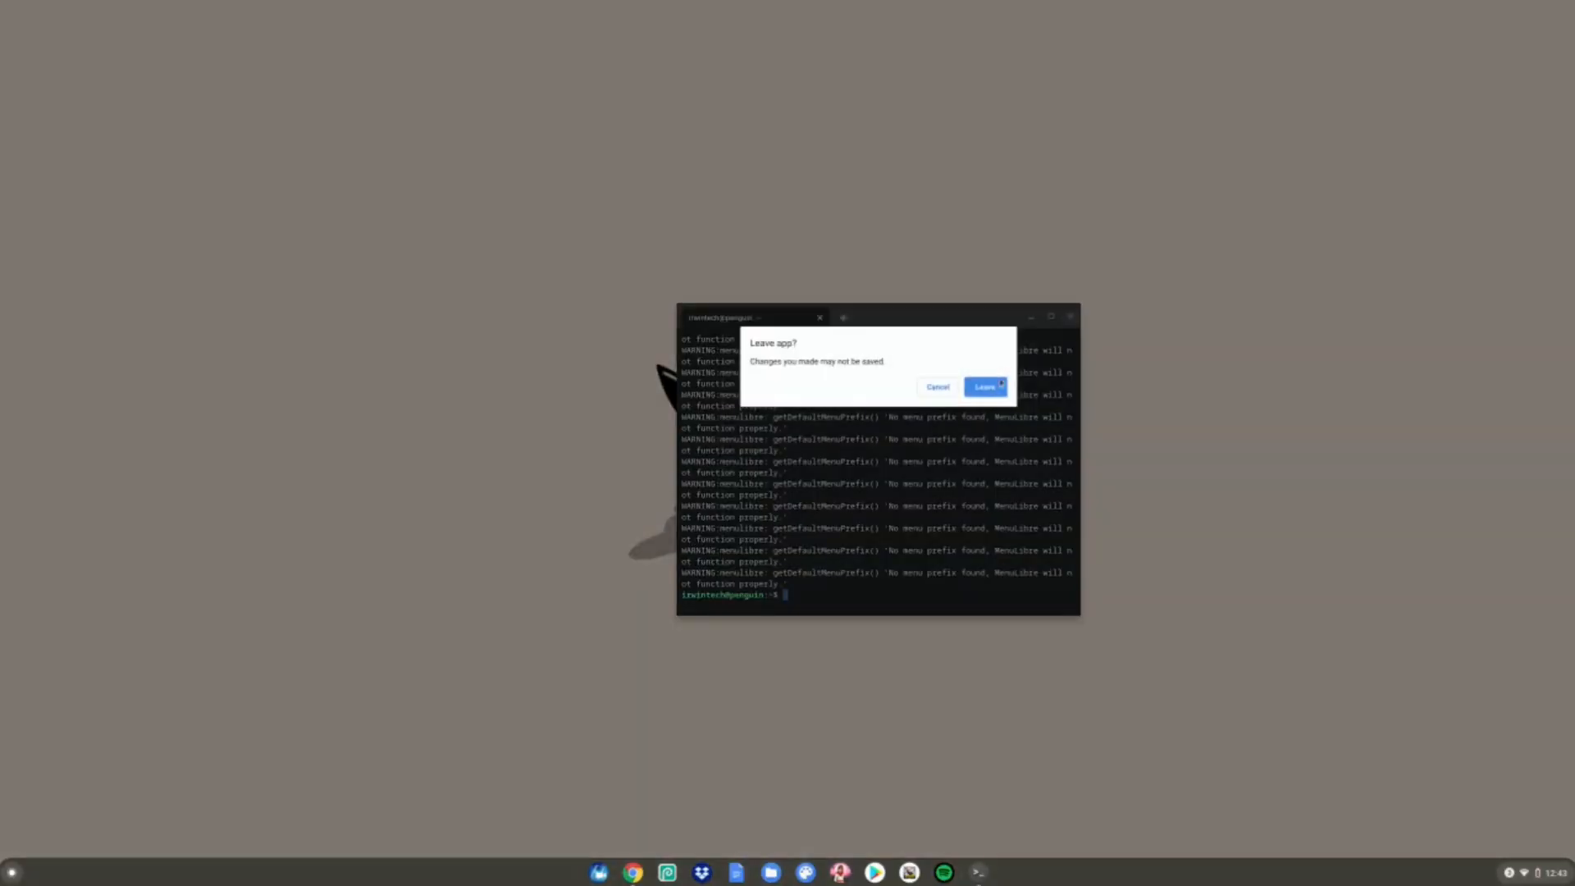
- Confirm leaving the terminal and open the ChromeOS Launcher's installed apps list
{"action": "left_click", "coordinate": [936, 387]}
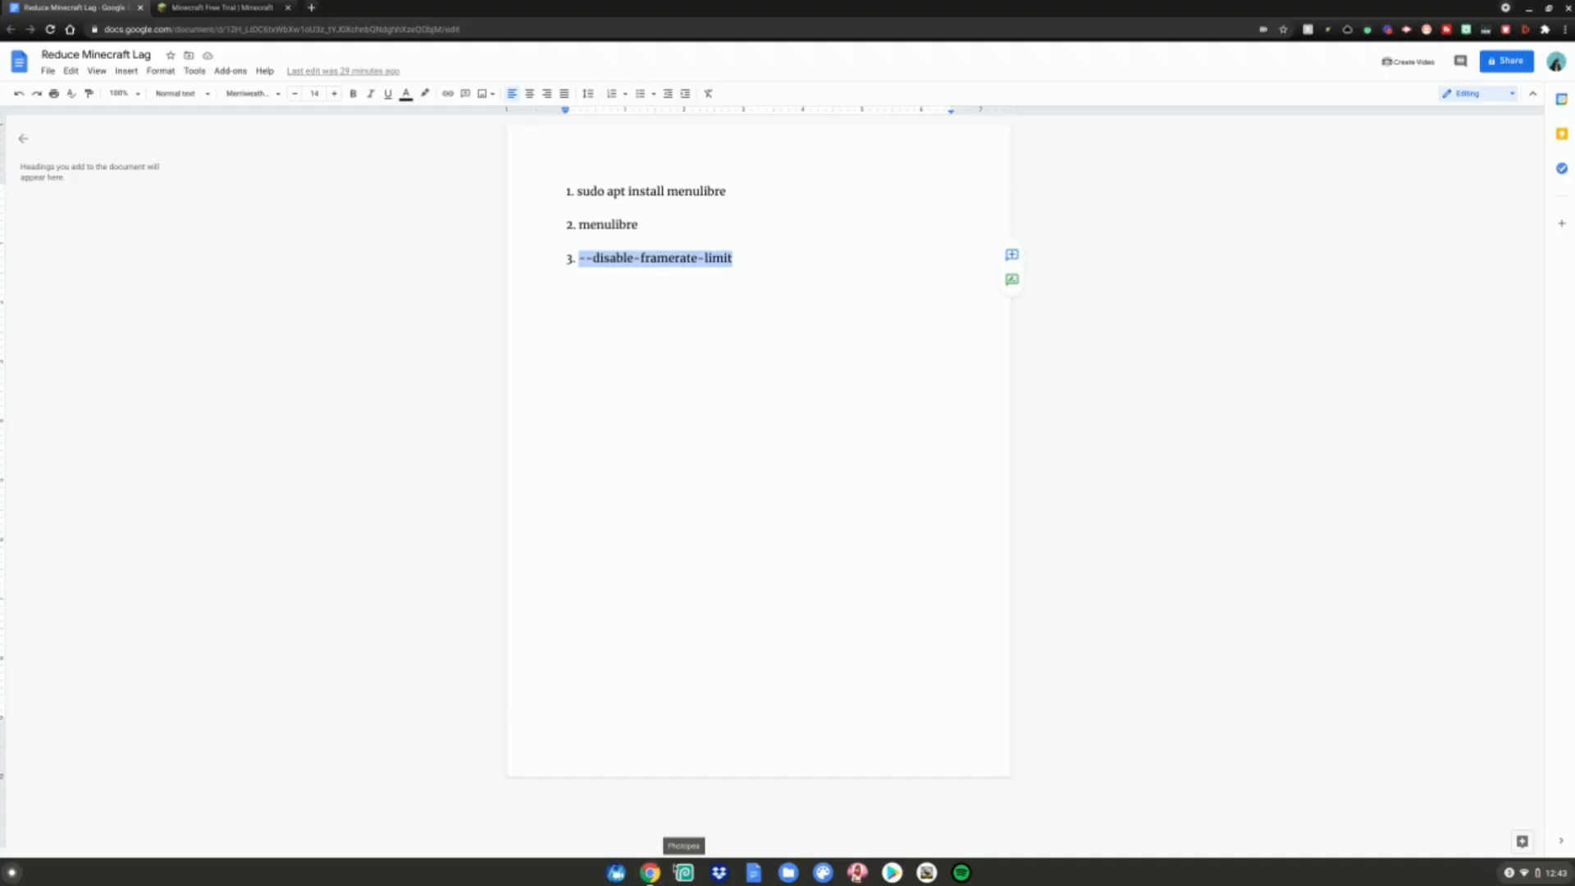
{"action": "left_click", "coordinate": [11, 871]}
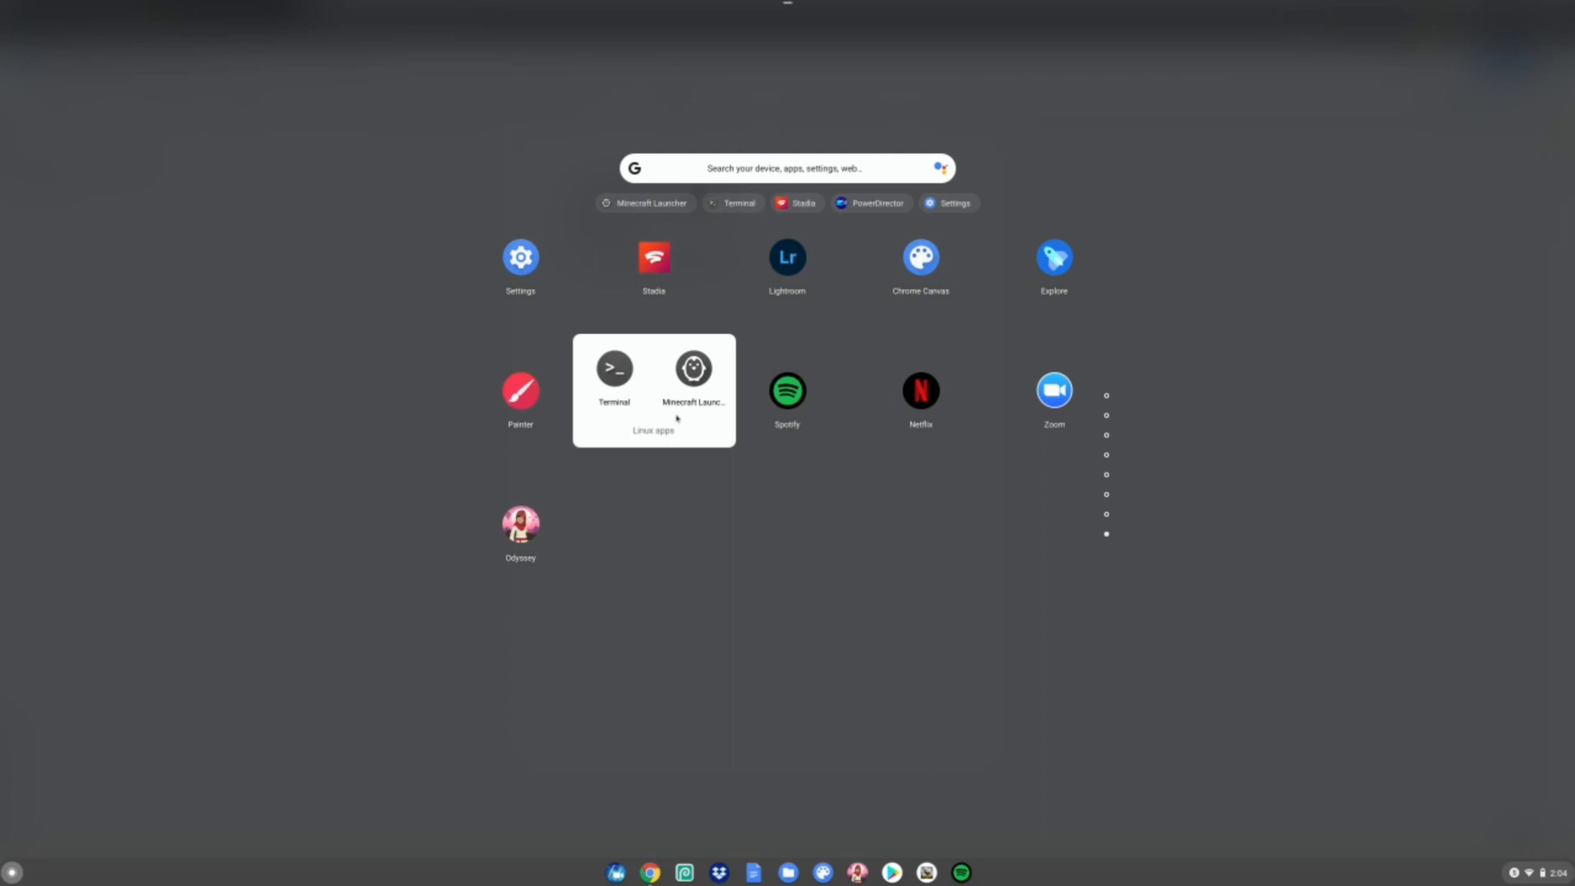
{"action": "mouse_move", "coordinate": [703, 361]}
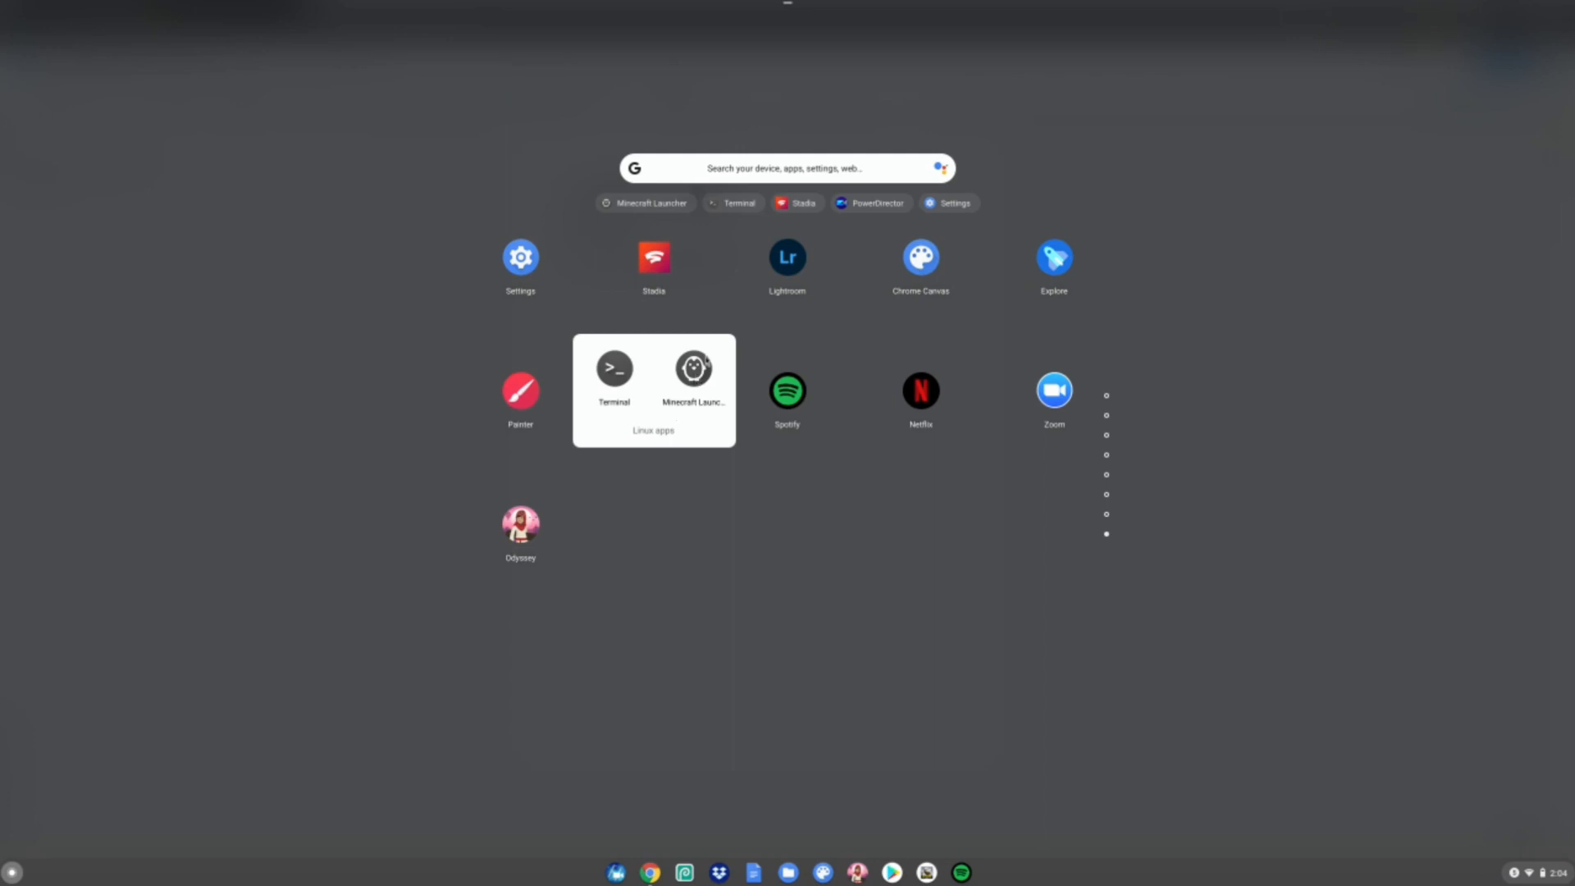
{"action": "mouse_move", "coordinate": [692, 377]}
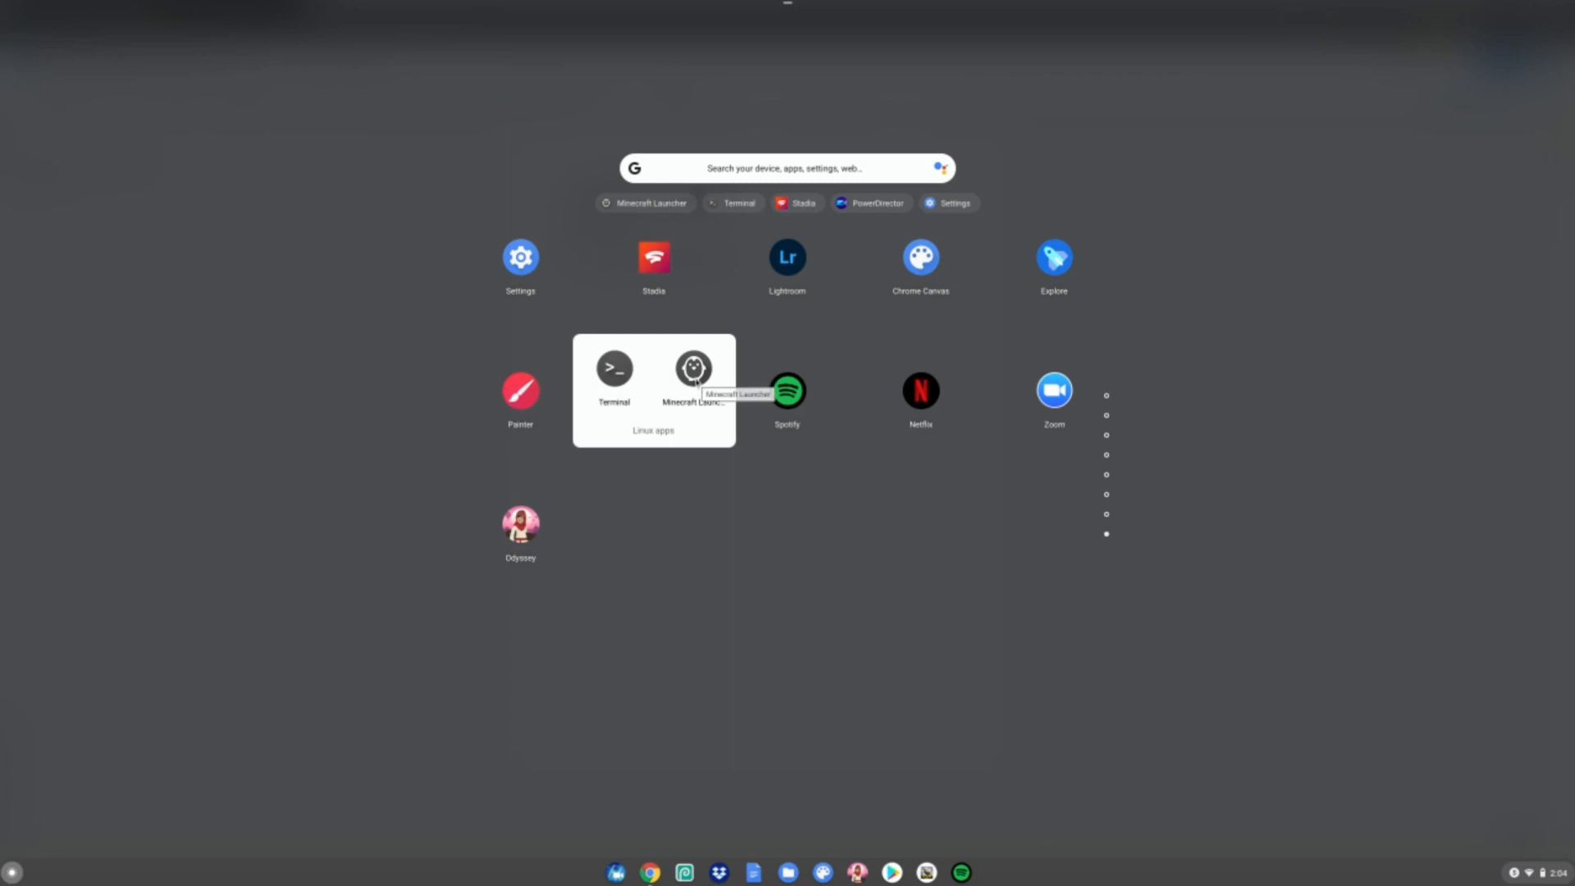